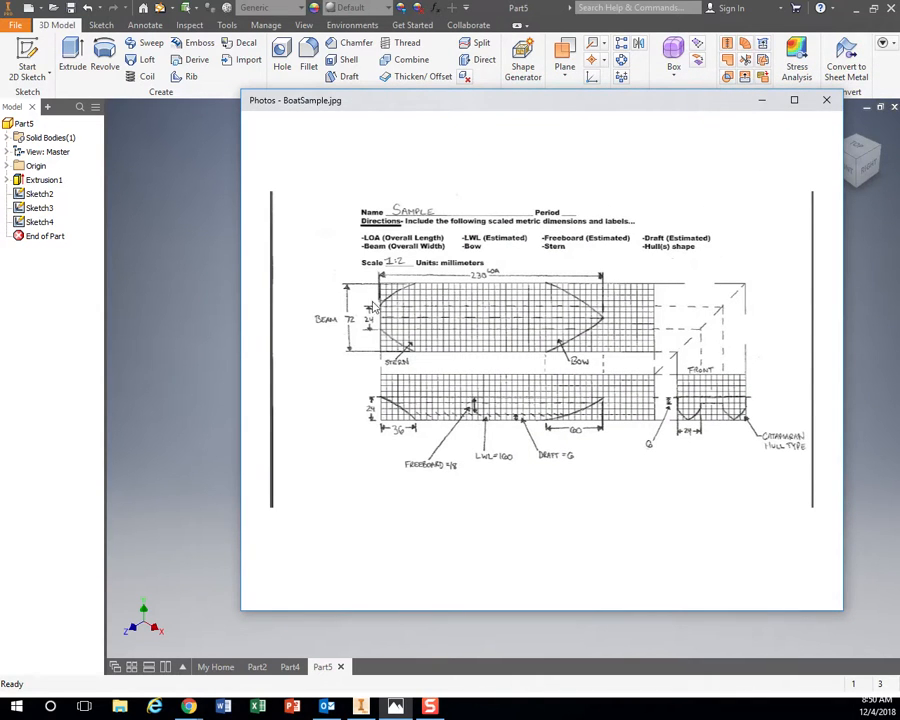
{"action": "mouse_move", "coordinate": [479, 105]}
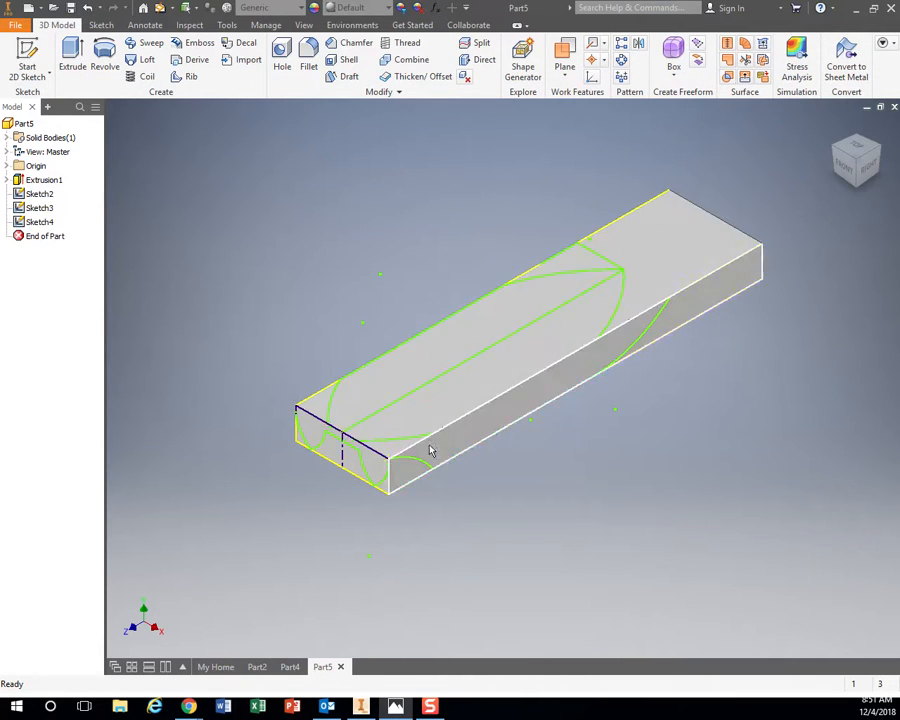
Step: Close the BoatSample.jpg photo window to return to the hull block model
{"action": "left_click", "coordinate": [71, 58]}
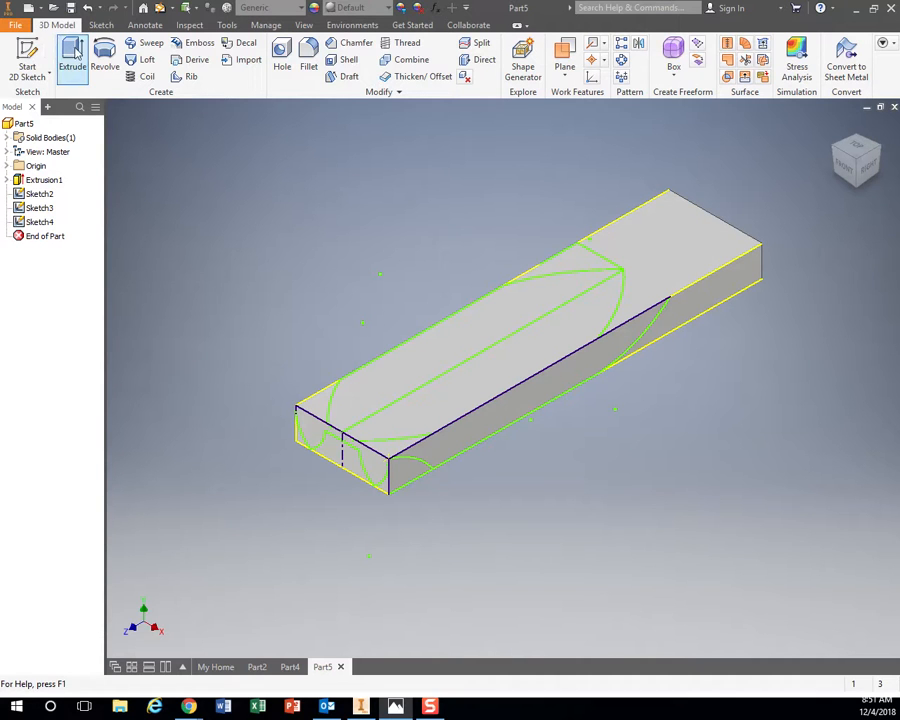
Step: Extrude the catamaran cross-section profile through All as an intersect, creating Extrusion2
{"action": "left_click", "coordinate": [72, 60]}
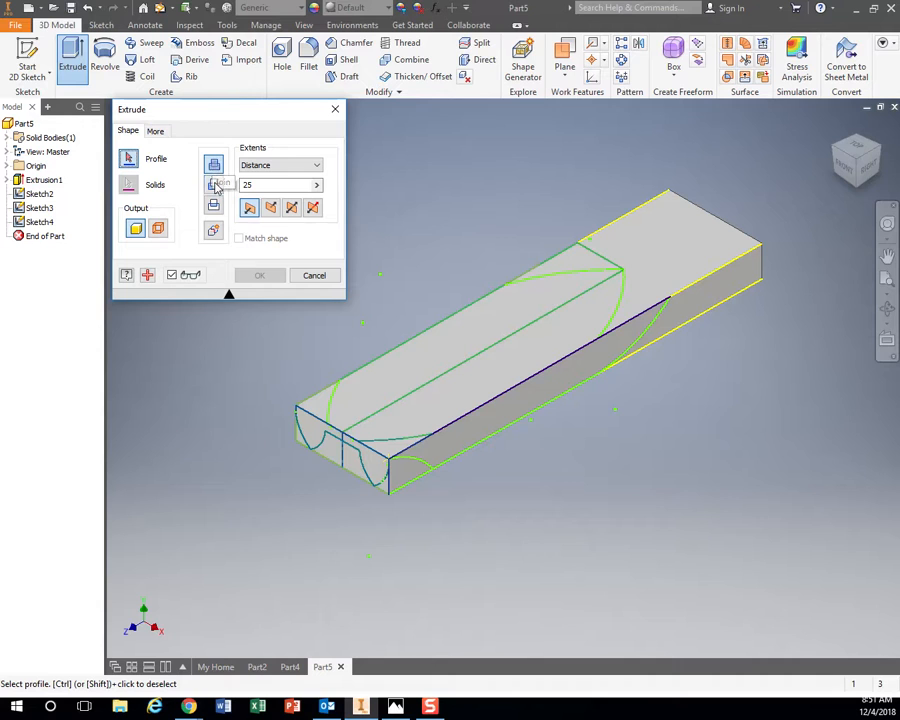
{"action": "mouse_move", "coordinate": [213, 207]}
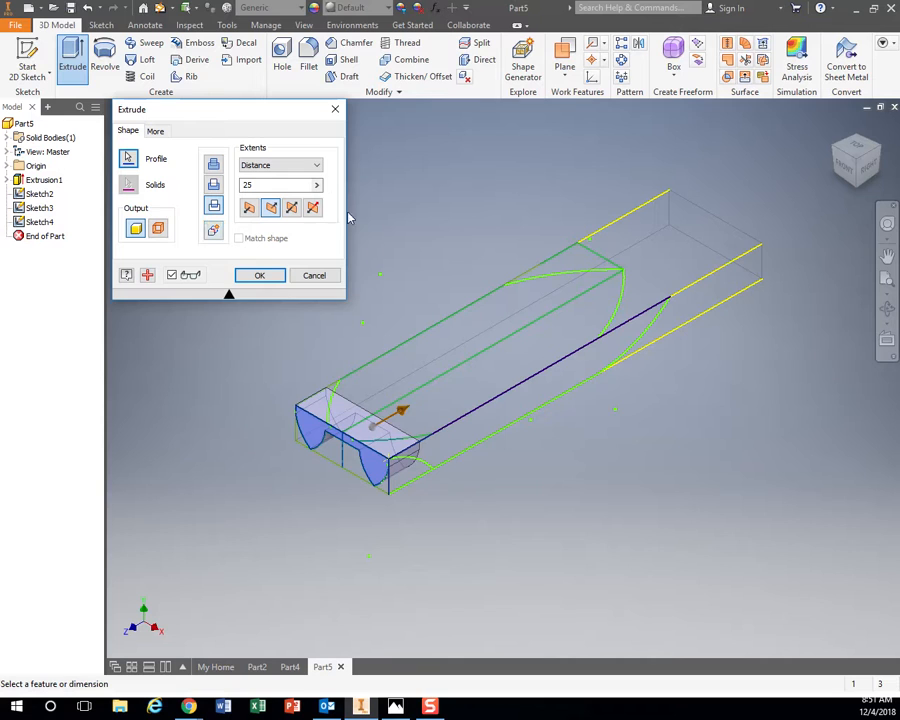
{"action": "mouse_move", "coordinate": [355, 440]}
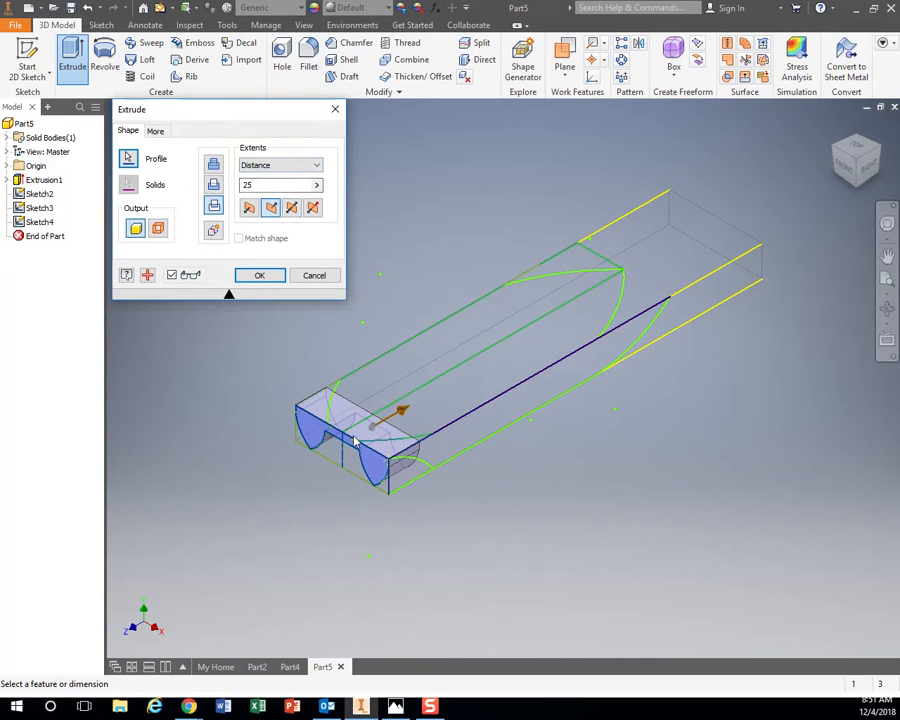
{"action": "left_click", "coordinate": [280, 165]}
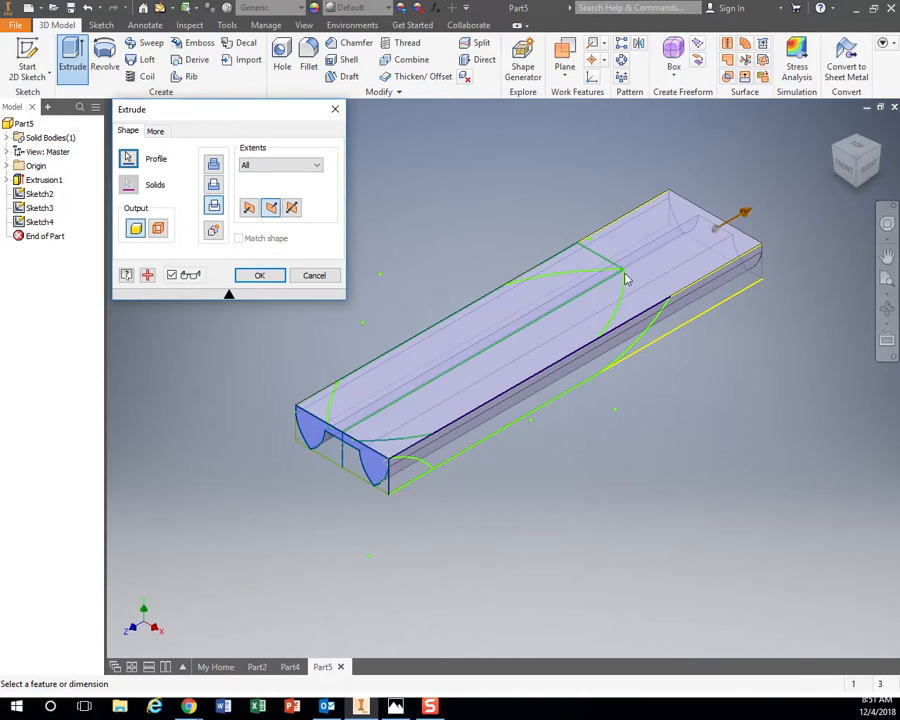
{"action": "left_click", "coordinate": [259, 275]}
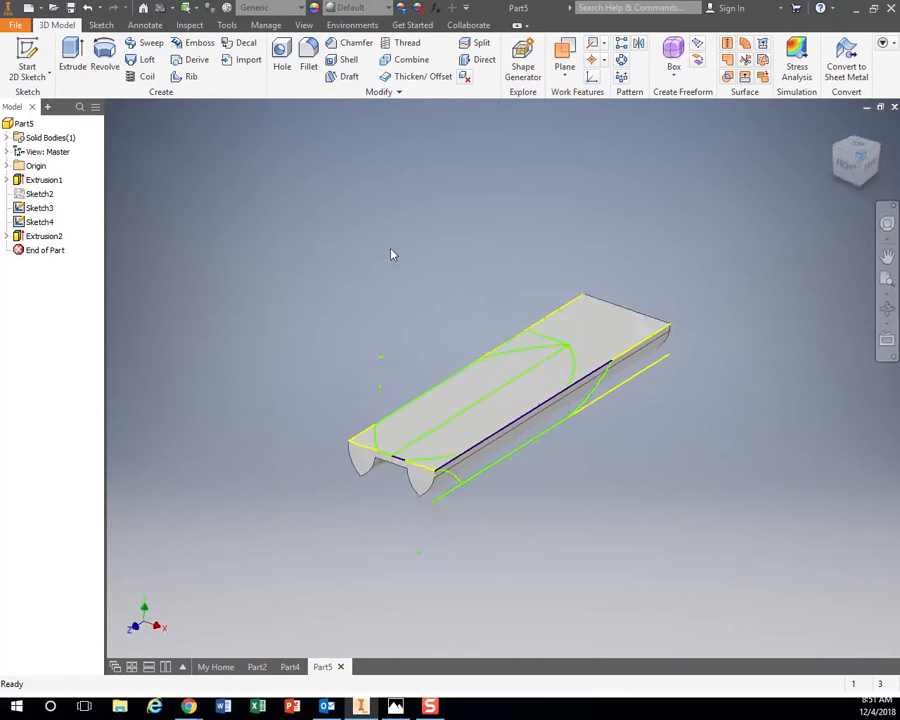
{"action": "left_click", "coordinate": [71, 55]}
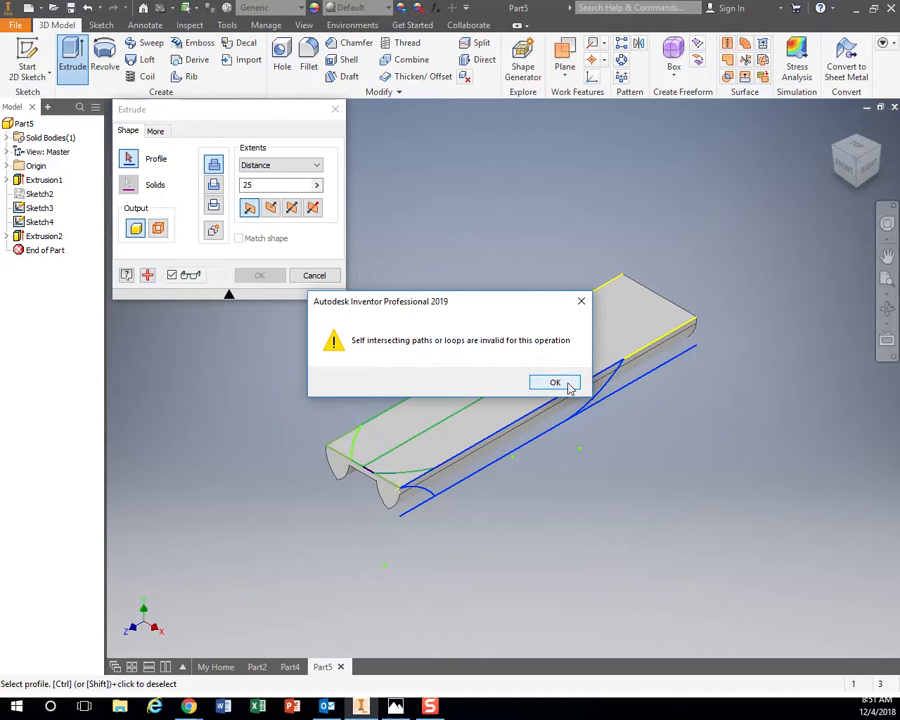
{"action": "left_click", "coordinate": [555, 382]}
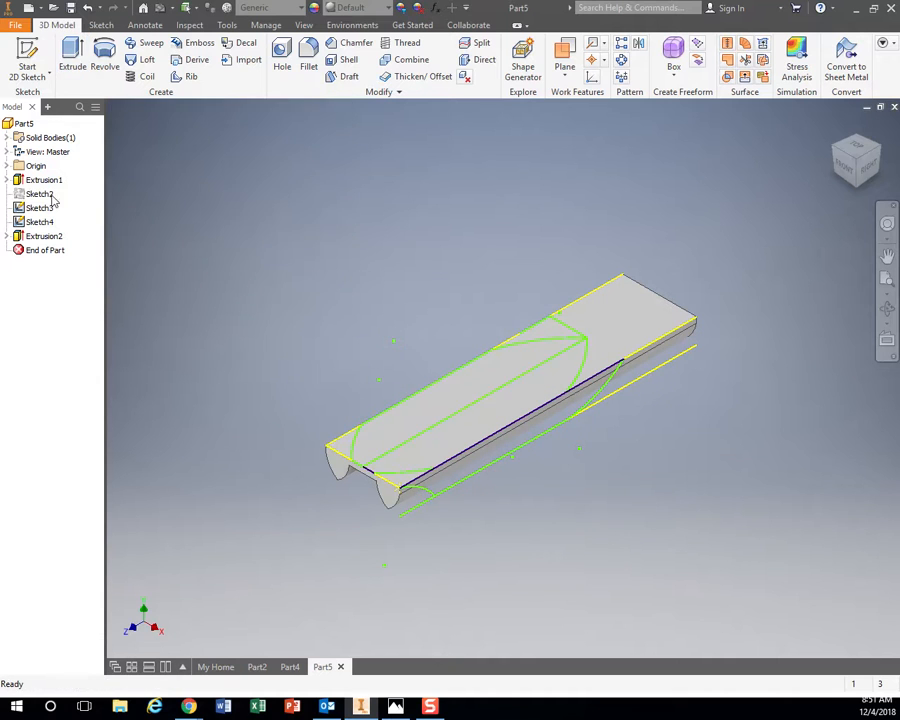
Step: Open the side profile sketch, Sketch4, for the bow-and-stern trim
{"action": "left_click", "coordinate": [39, 221]}
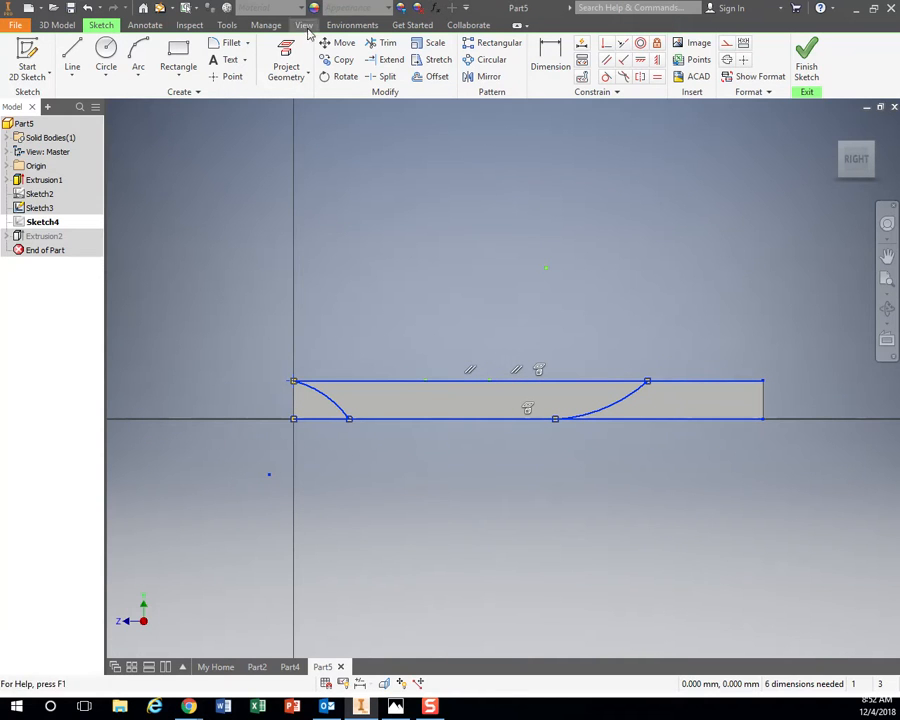
{"action": "left_click", "coordinate": [388, 43]}
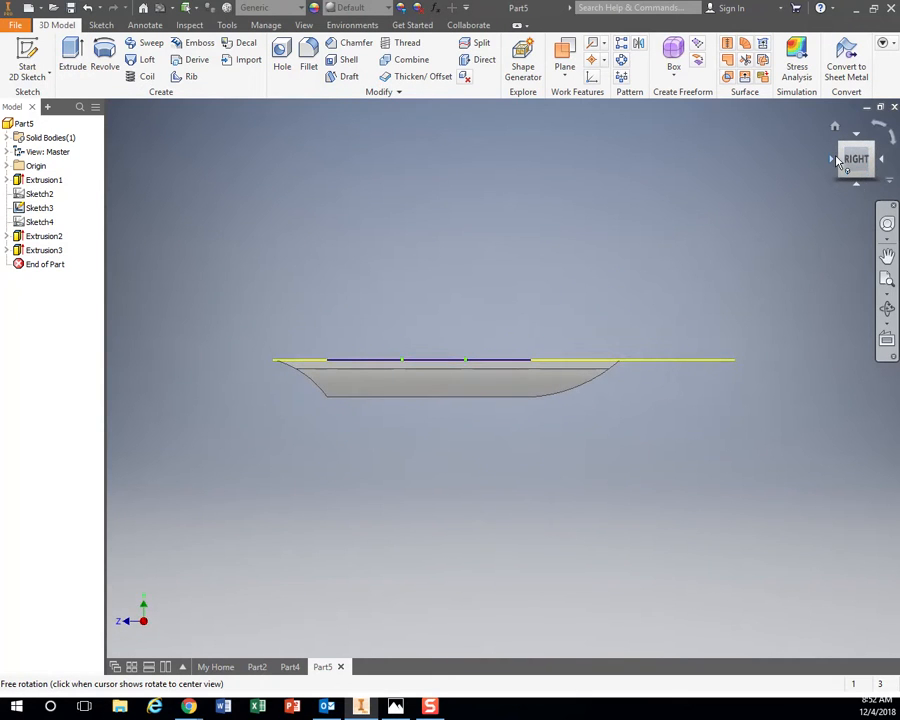
{"action": "left_click", "coordinate": [855, 159]}
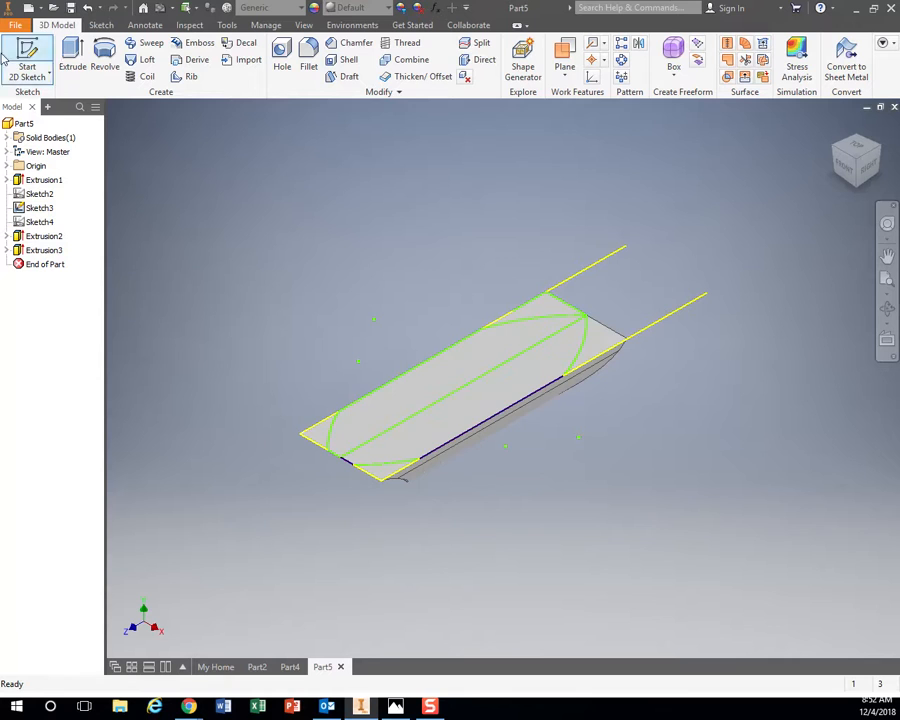
{"action": "left_click", "coordinate": [71, 55]}
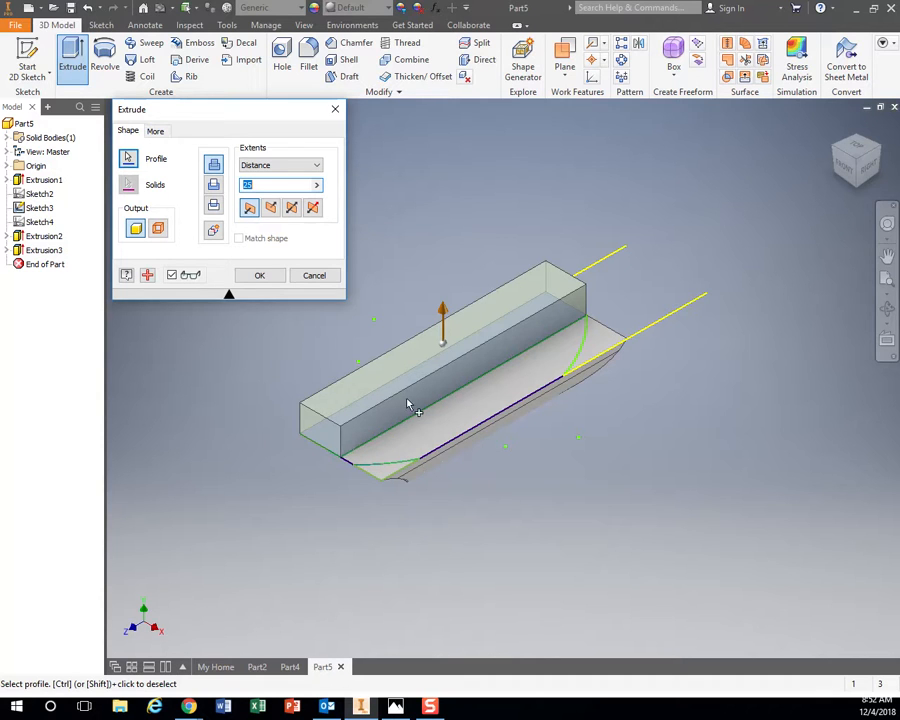
{"action": "mouse_move", "coordinate": [318, 418]}
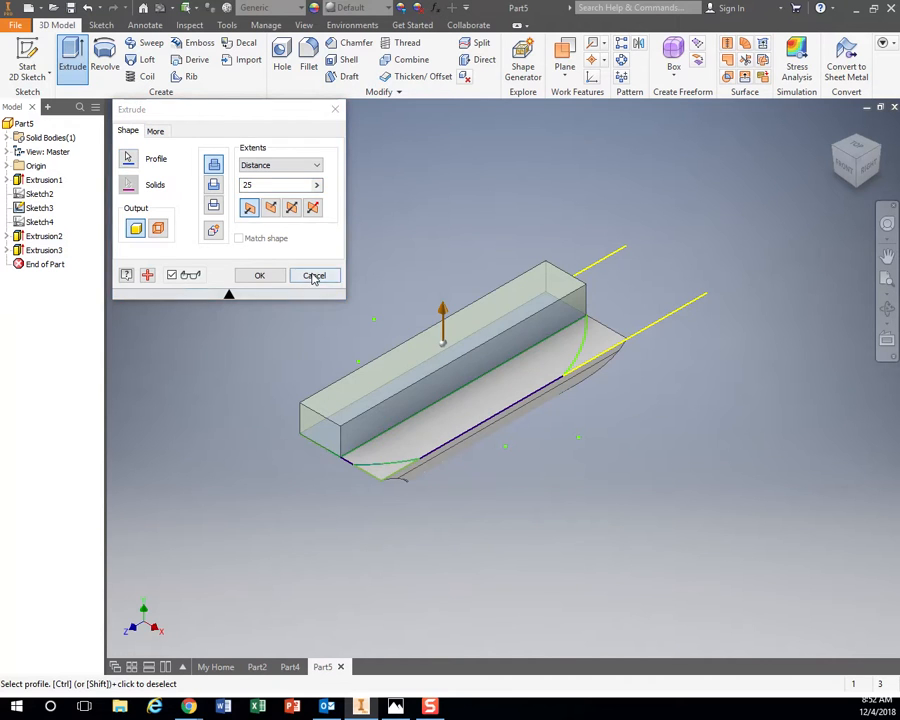
{"action": "left_click", "coordinate": [314, 275]}
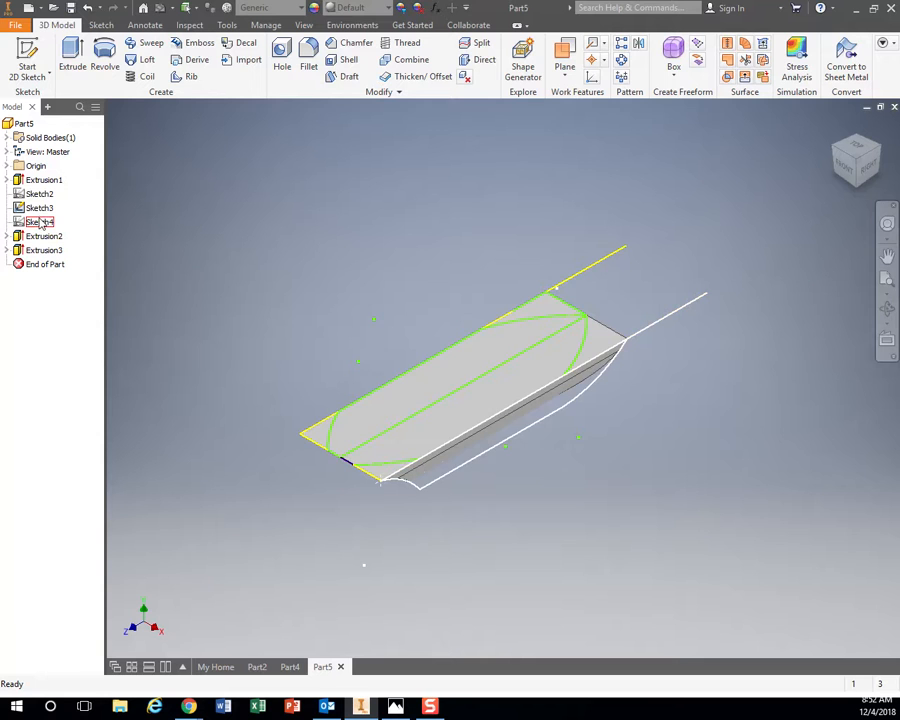
{"action": "right_click", "coordinate": [38, 221]}
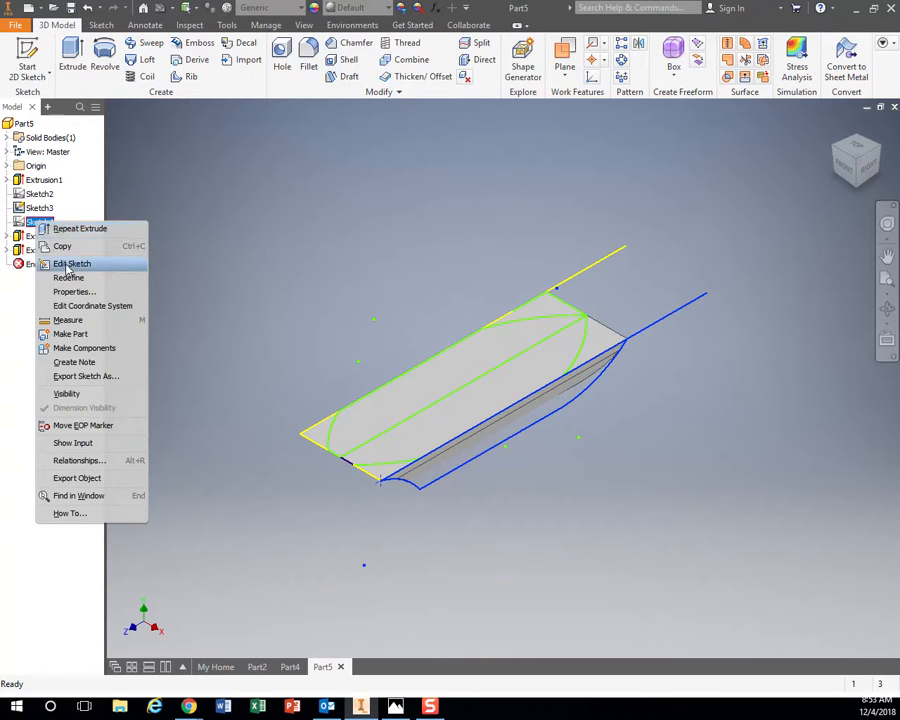
{"action": "left_click", "coordinate": [72, 263]}
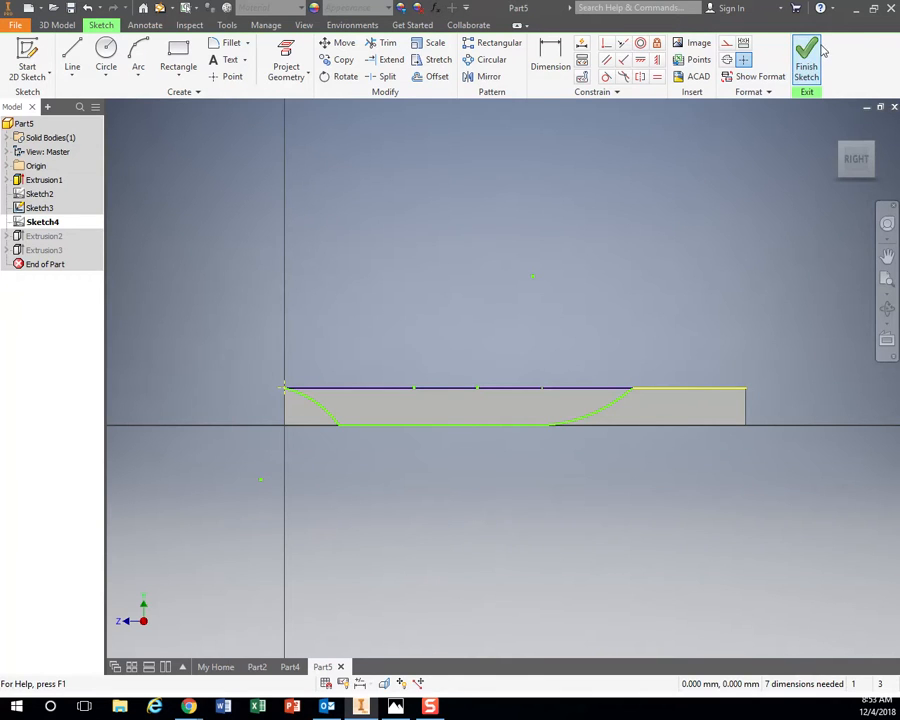
{"action": "left_click", "coordinate": [806, 55]}
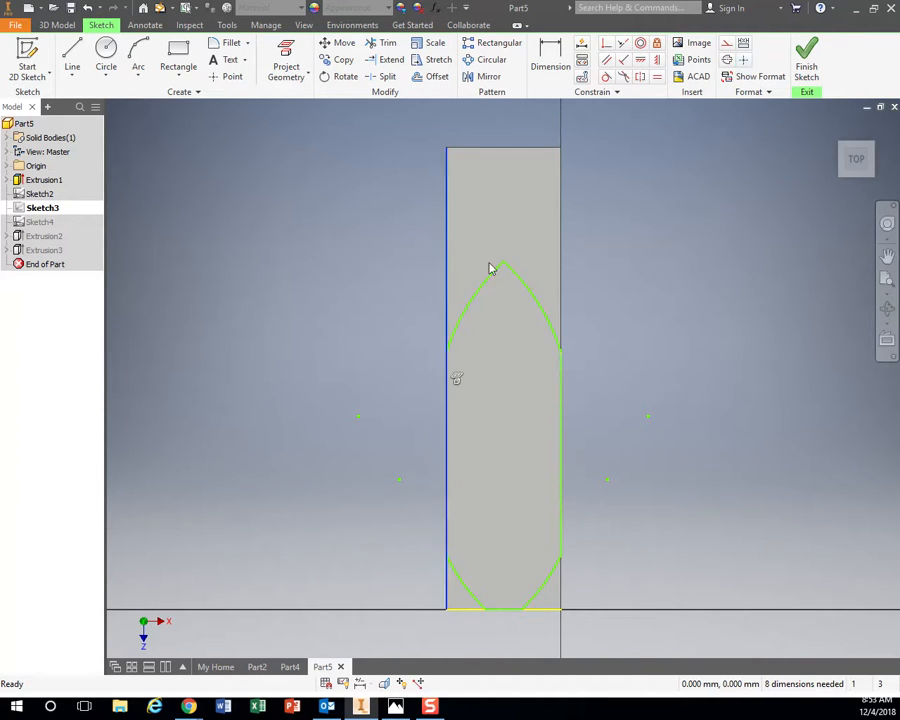
{"action": "left_click", "coordinate": [806, 57]}
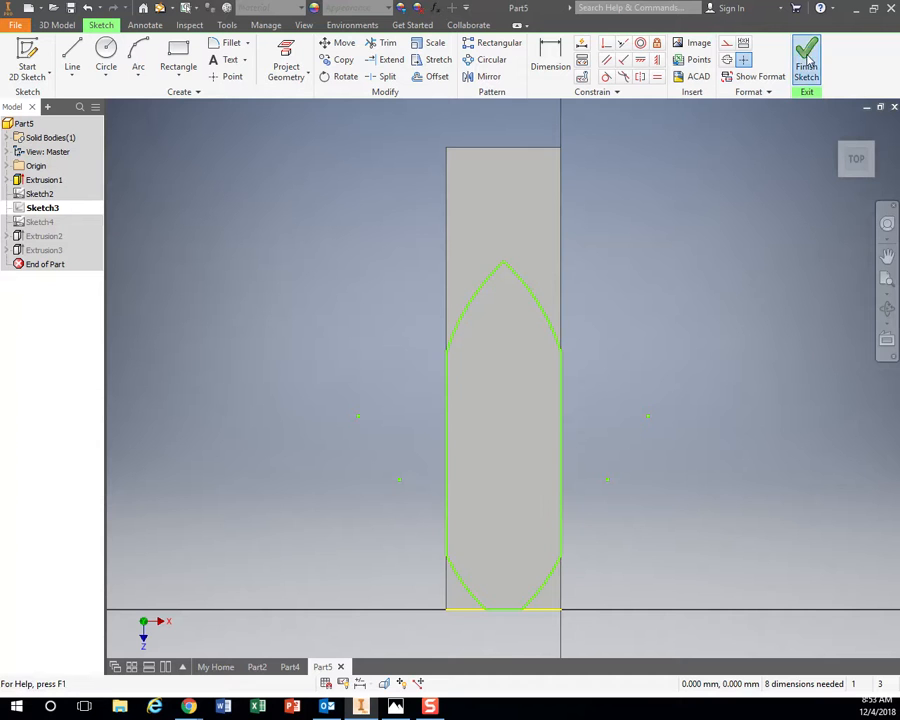
{"action": "left_click", "coordinate": [806, 60]}
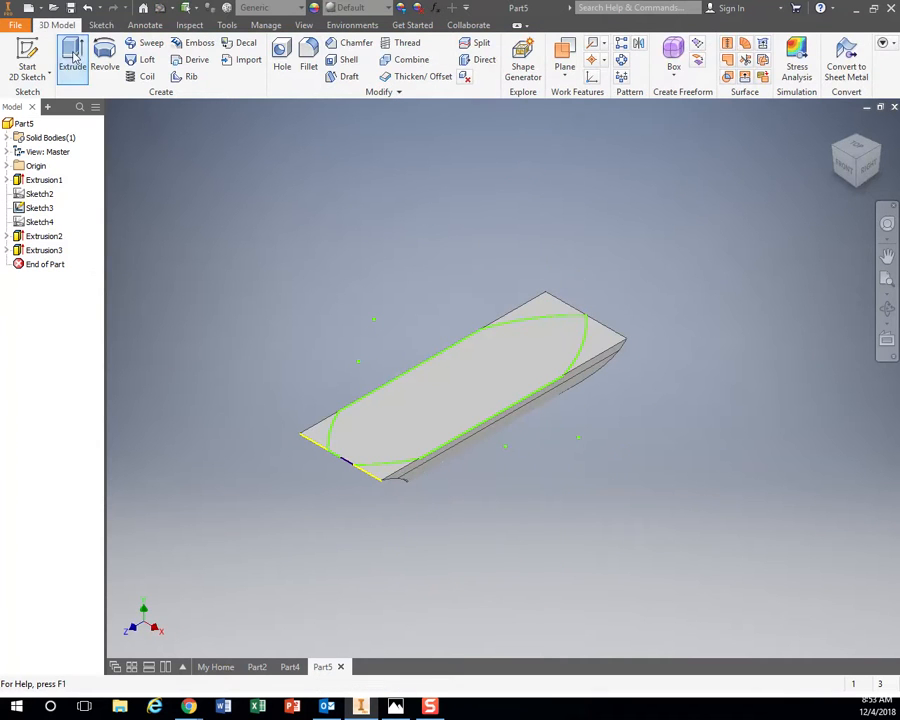
{"action": "left_click", "coordinate": [72, 57]}
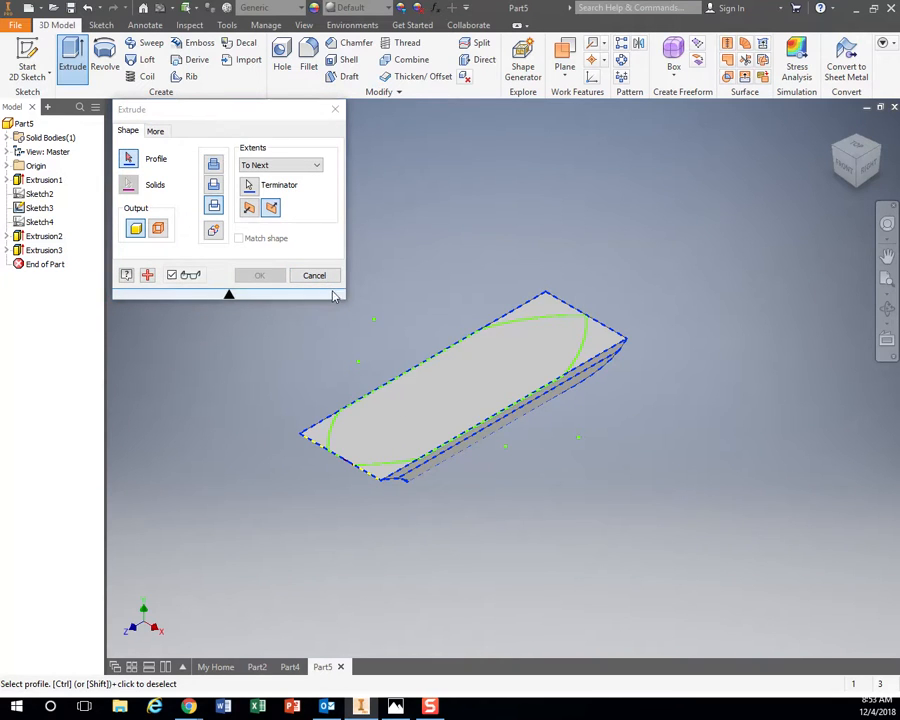
{"action": "left_click", "coordinate": [259, 275]}
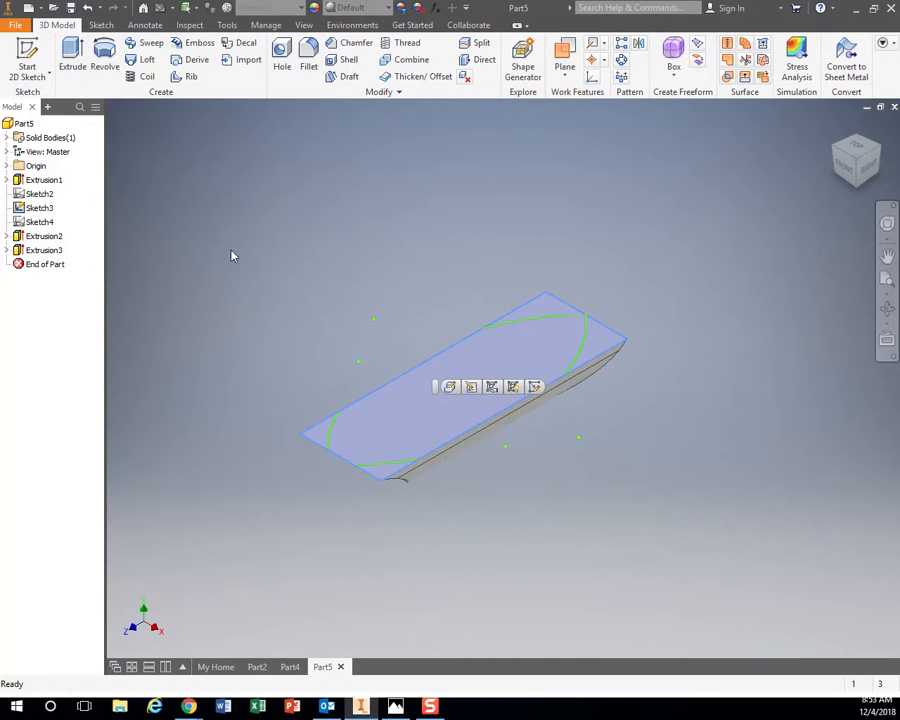
{"action": "right_click", "coordinate": [38, 221]}
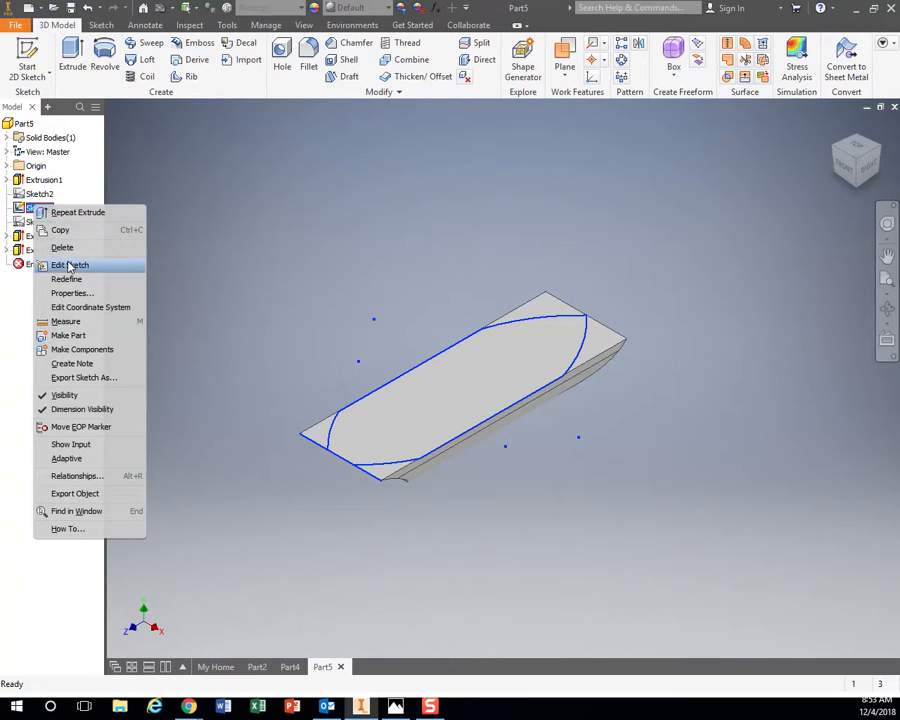
{"action": "left_click", "coordinate": [70, 265]}
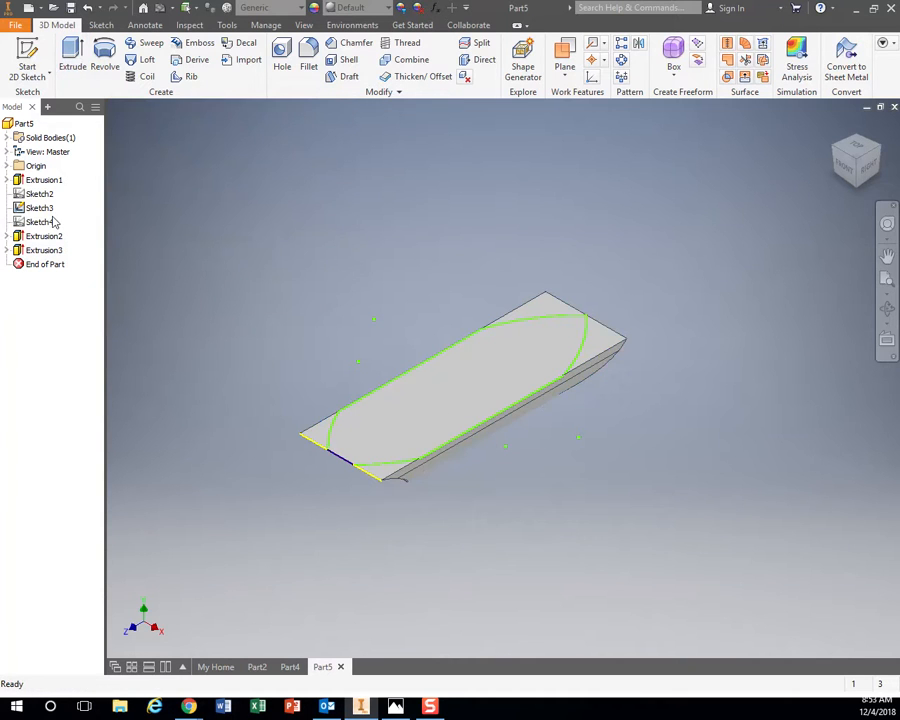
Step: Select the plan outline sketch, Sketch3, and bring up its sketch actions
{"action": "left_click", "coordinate": [39, 193]}
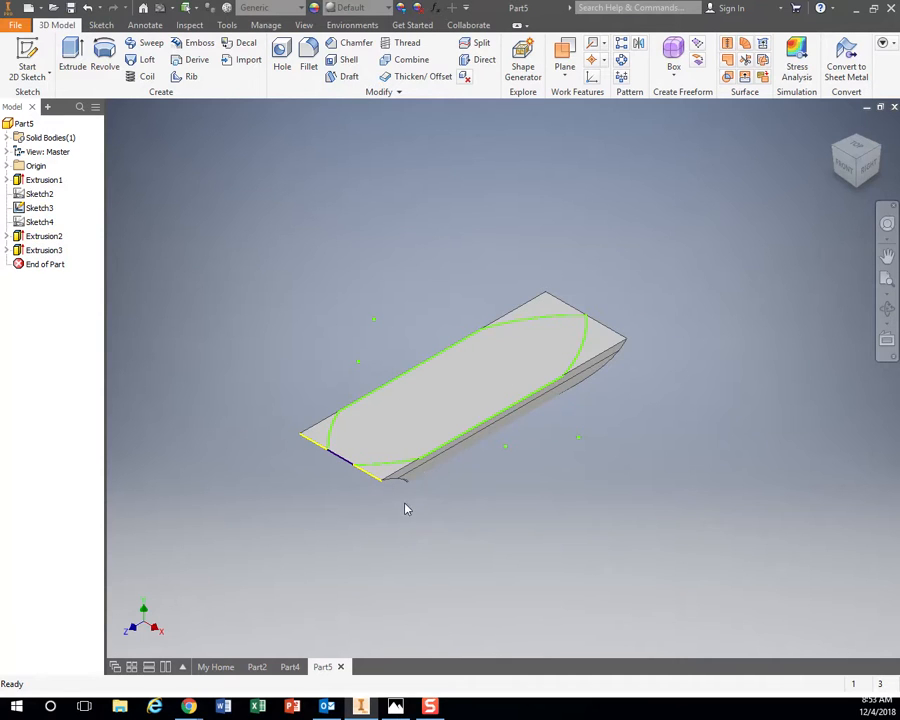
{"action": "left_click", "coordinate": [47, 151]}
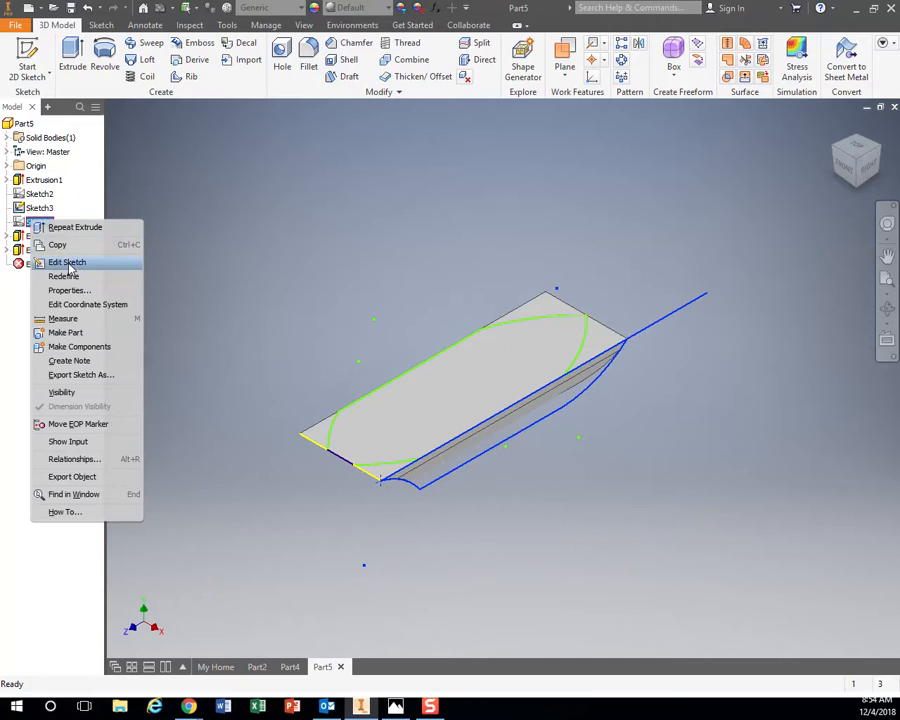
{"action": "left_click", "coordinate": [67, 262]}
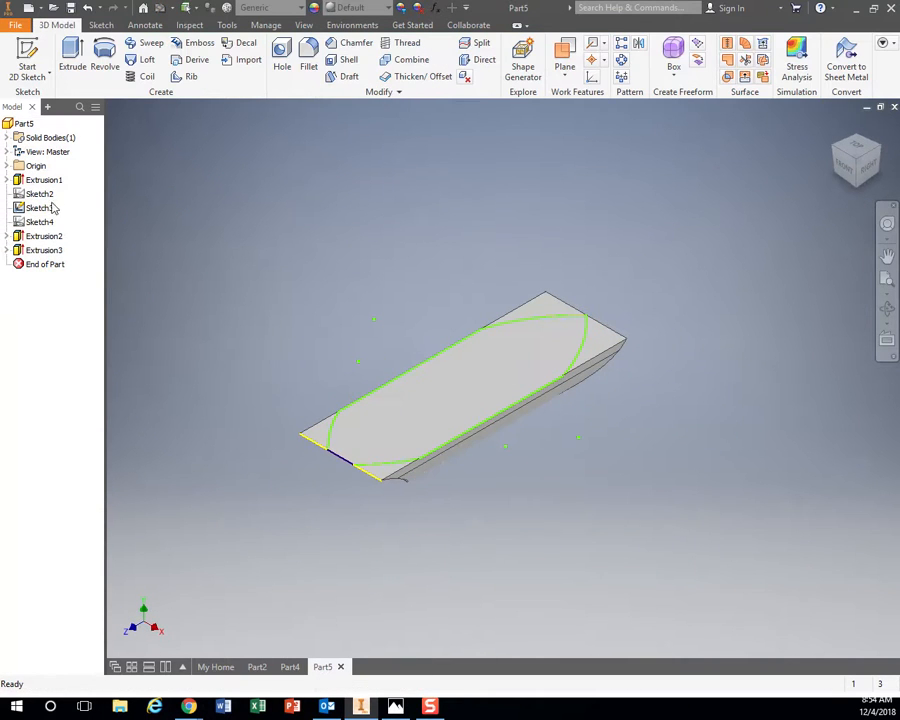
{"action": "right_click", "coordinate": [38, 208]}
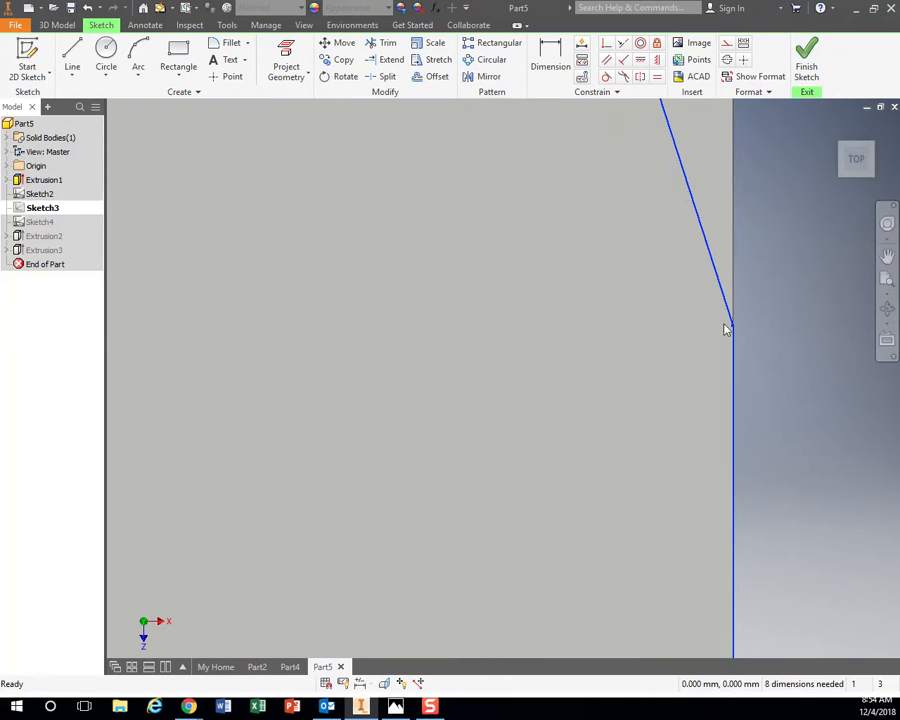
{"action": "left_click", "coordinate": [856, 158]}
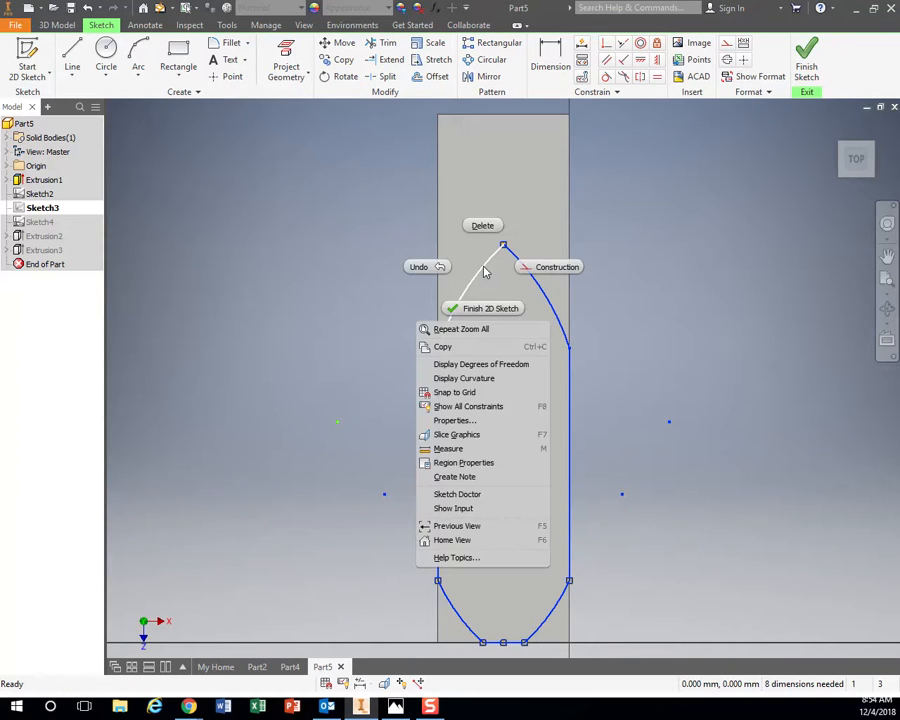
{"action": "mouse_move", "coordinate": [462, 485]}
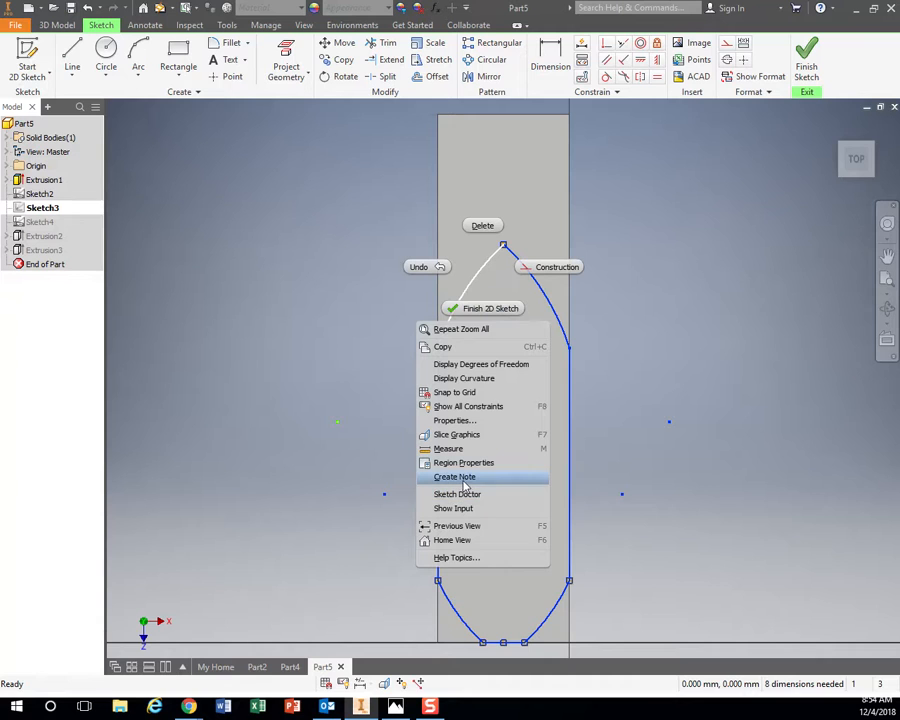
Step: Pick the upper right arc and draw straight side lines along the block's length
{"action": "left_click", "coordinate": [533, 280]}
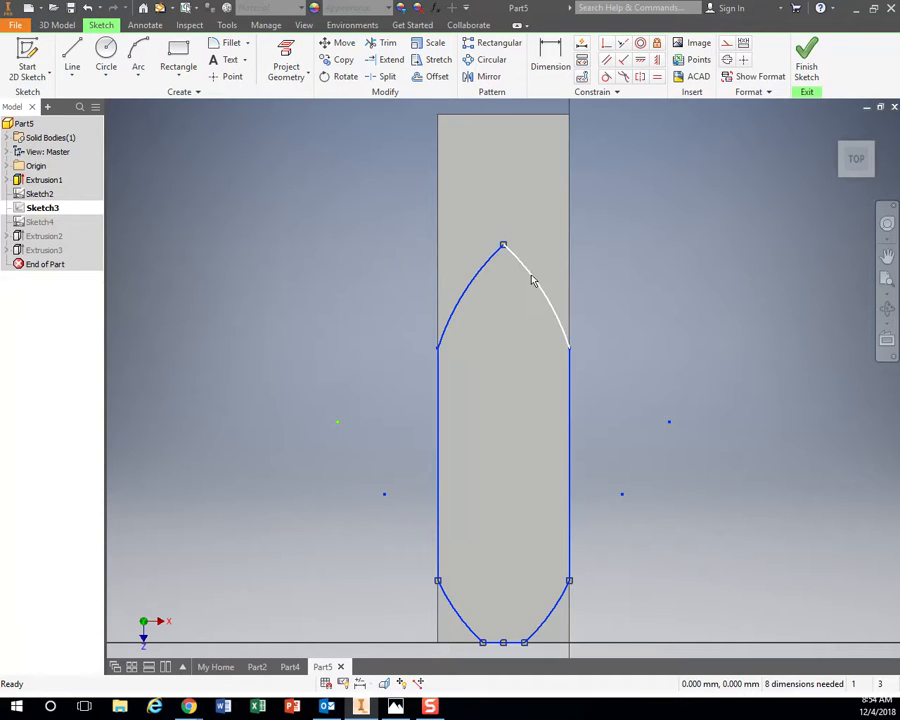
{"action": "right_click", "coordinate": [533, 280]}
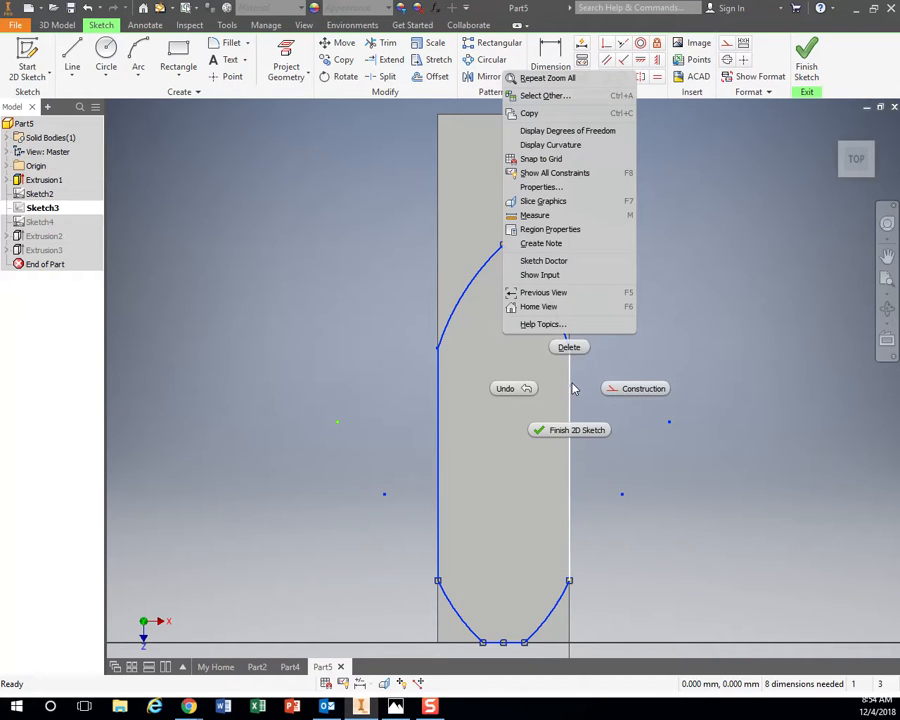
{"action": "mouse_move", "coordinate": [673, 310]}
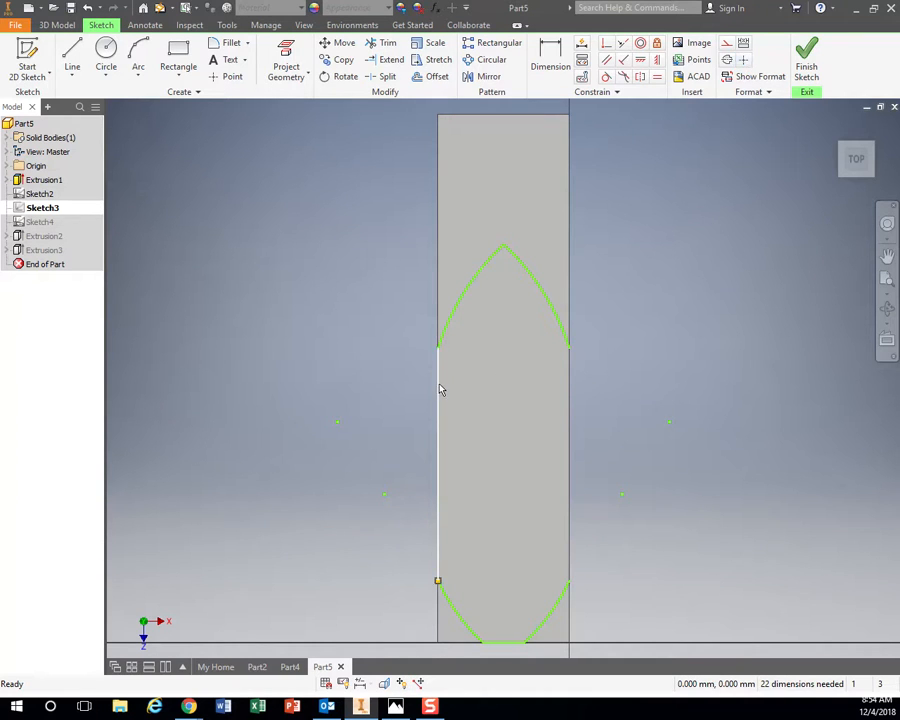
{"action": "left_click", "coordinate": [71, 60]}
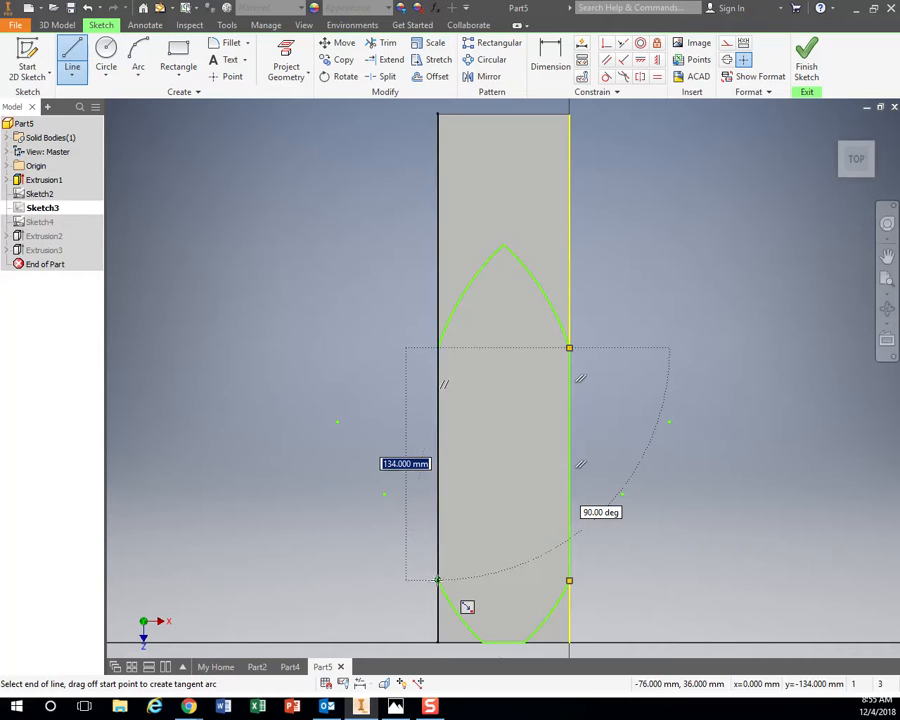
{"action": "left_click", "coordinate": [806, 60]}
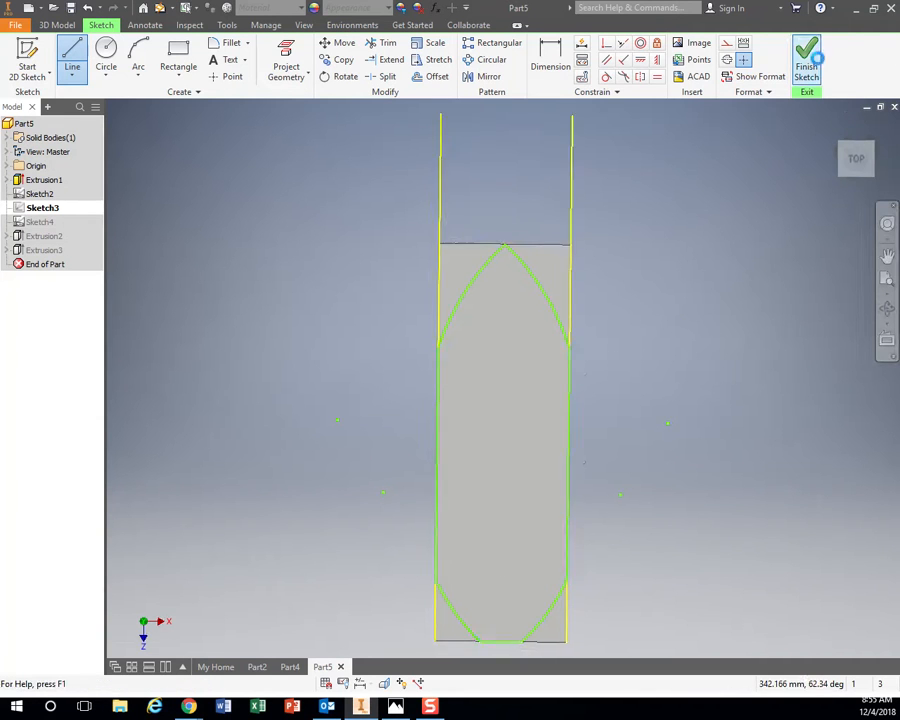
Step: Extrude the plan outline as an intersect through All, creating Extrusion4's pointed bow
{"action": "left_click", "coordinate": [806, 55]}
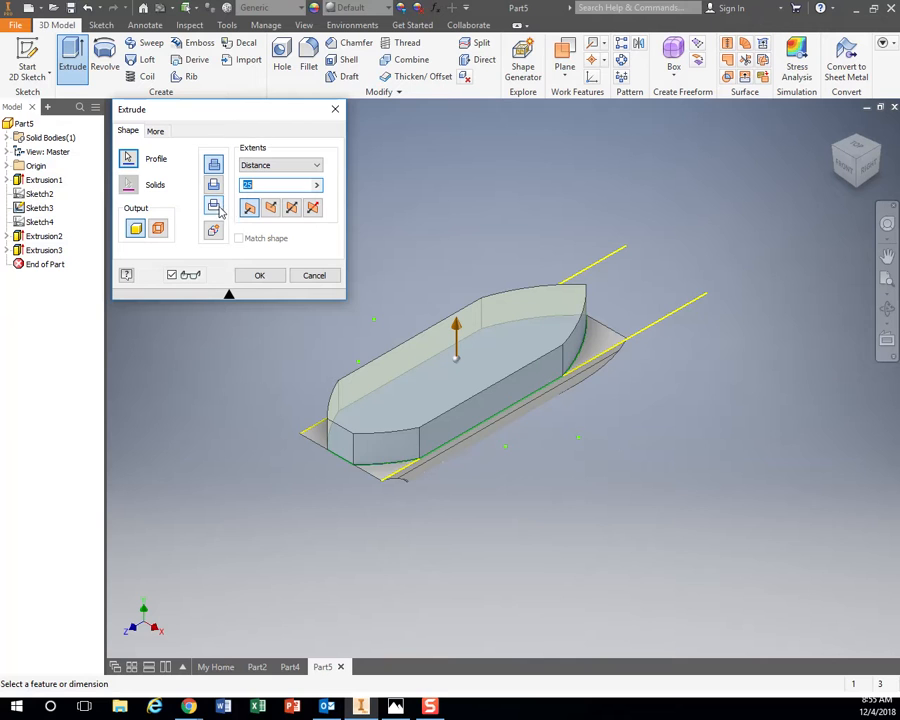
{"action": "left_click", "coordinate": [292, 207]}
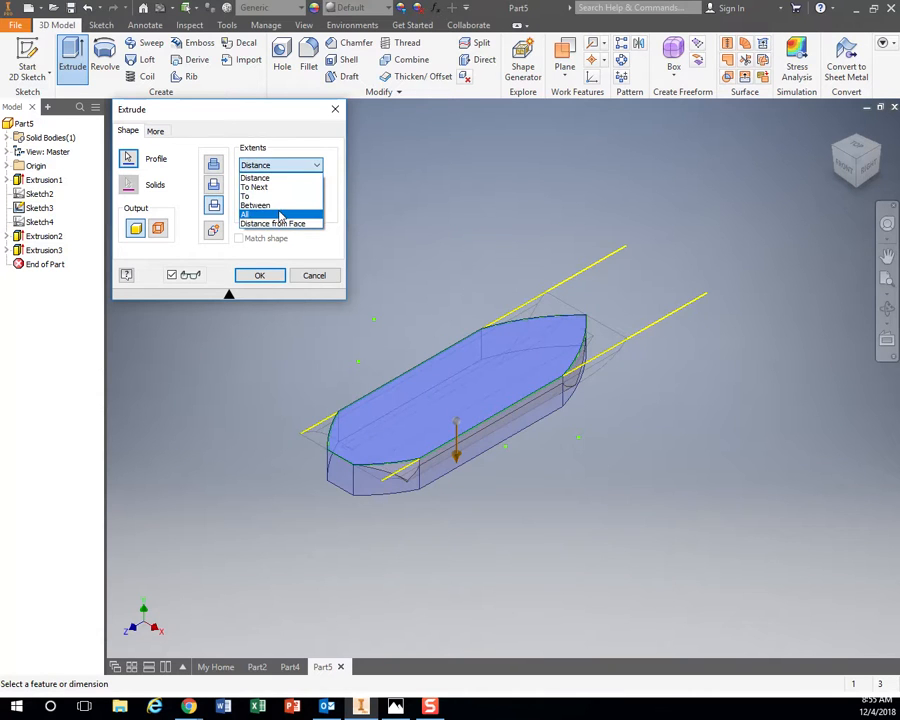
{"action": "left_click", "coordinate": [259, 275]}
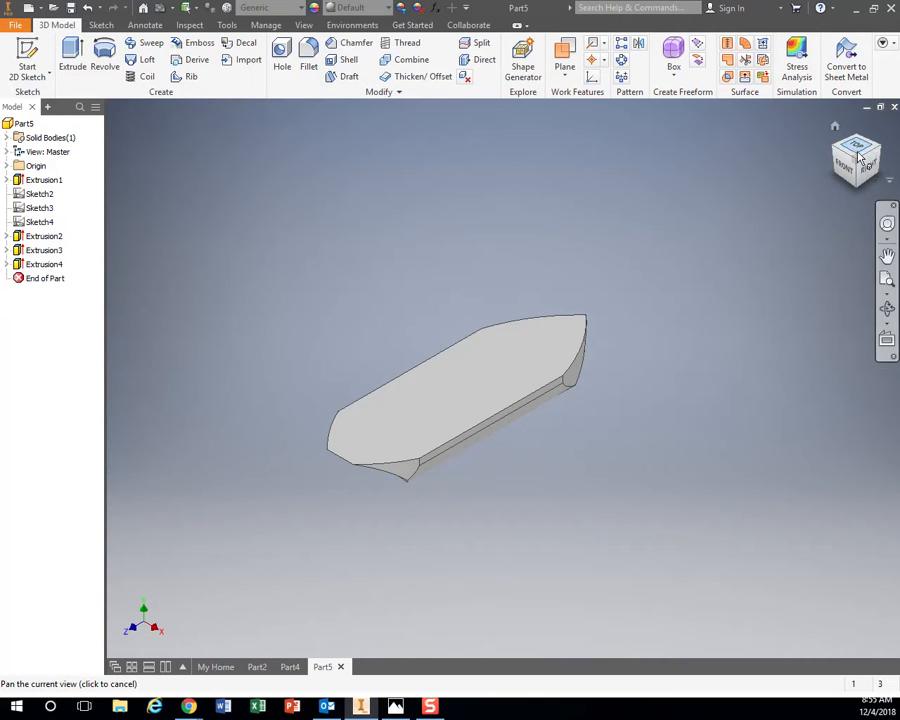
{"action": "left_click", "coordinate": [856, 158]}
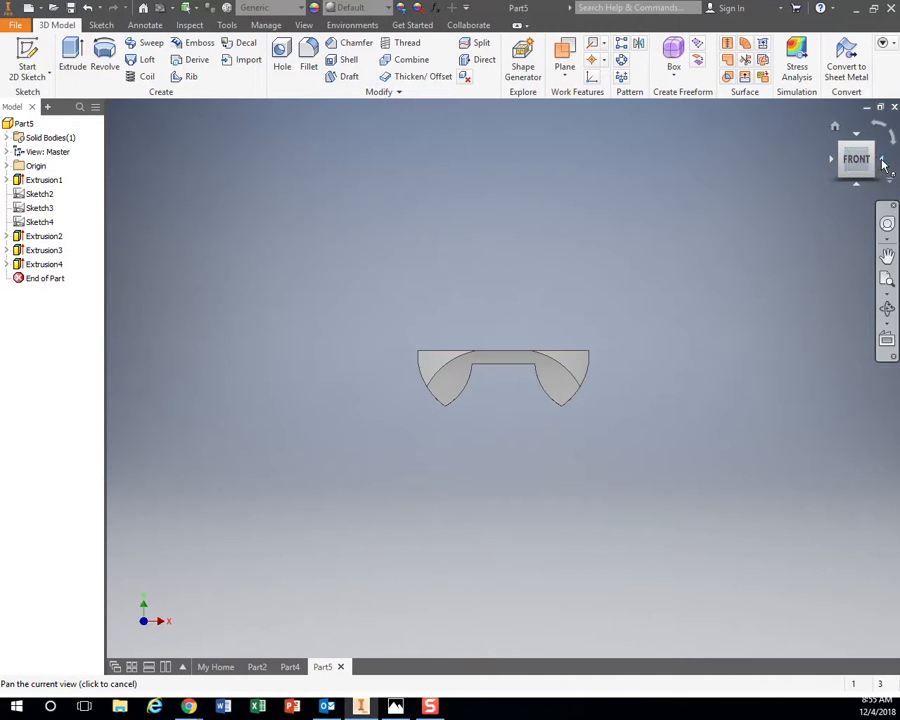
{"action": "left_click", "coordinate": [831, 159]}
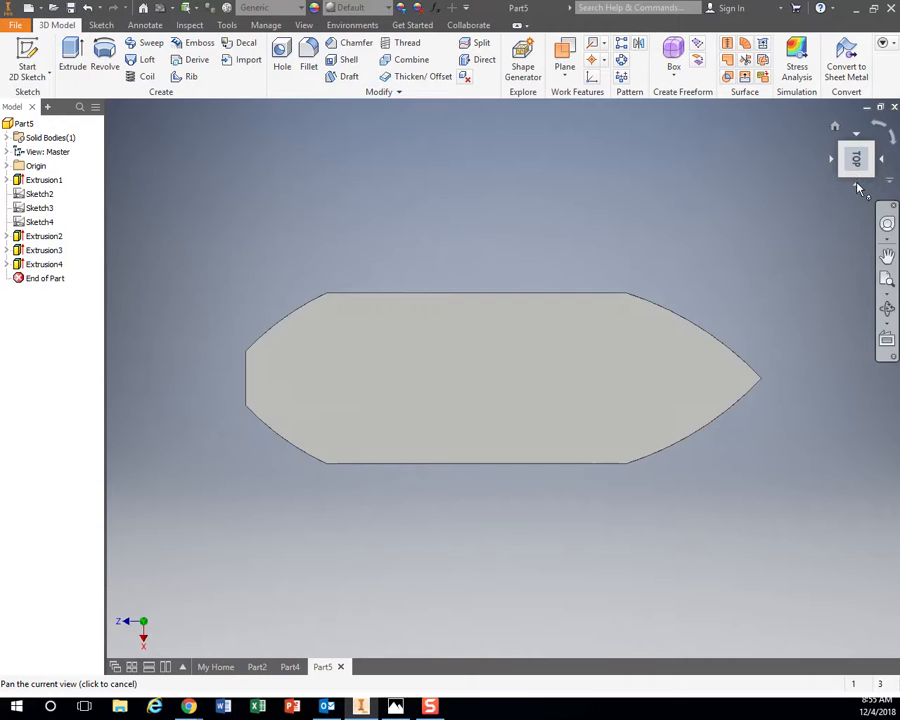
{"action": "left_click", "coordinate": [856, 159]}
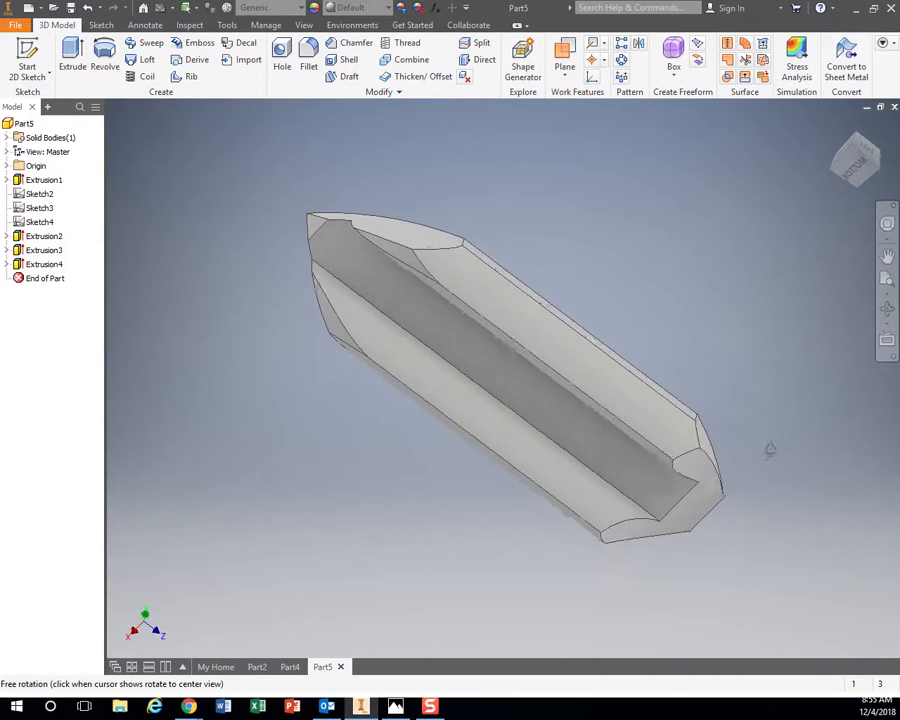
{"action": "left_click_drag", "start_coordinate": [770, 450], "coordinate": [575, 517]}
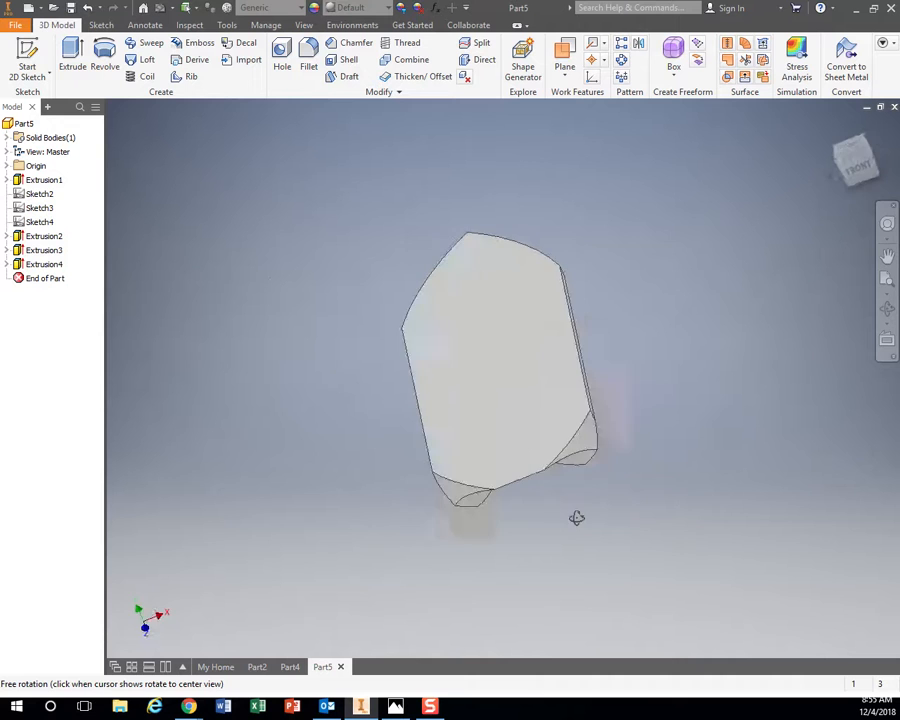
{"action": "left_click_drag", "start_coordinate": [576, 517], "coordinate": [657, 520]}
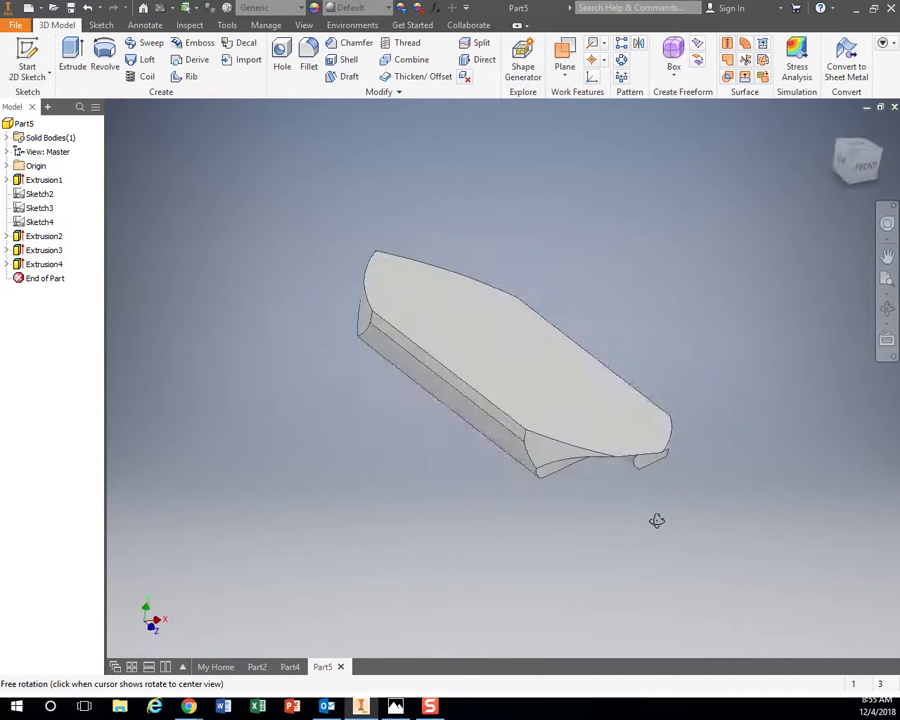
{"action": "left_click_drag", "start_coordinate": [657, 520], "coordinate": [452, 595]}
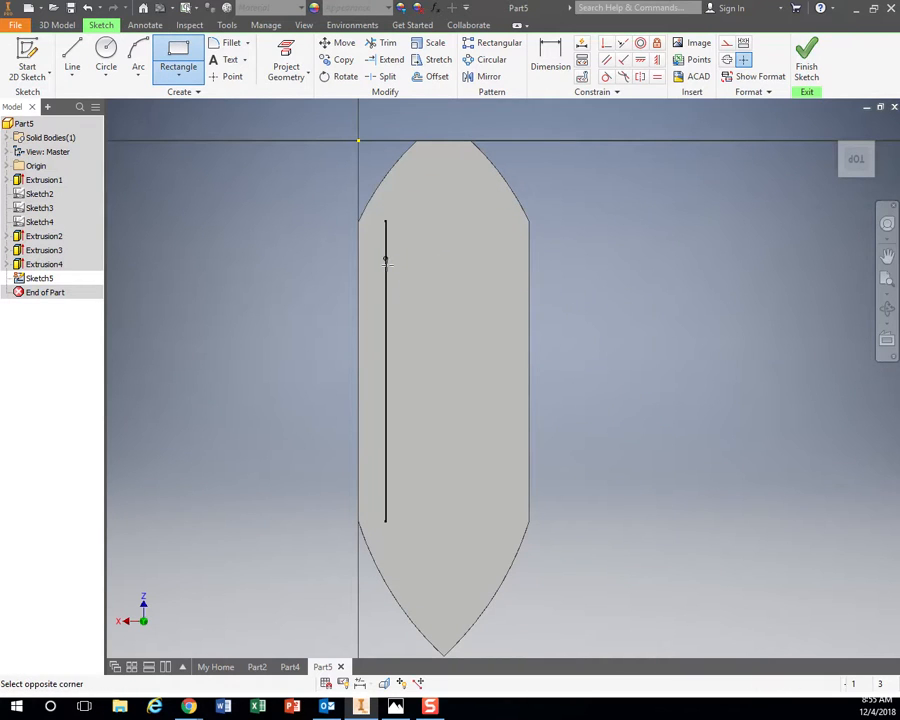
Step: Sketch a cabin footprint rectangle on the deck and extrude it upward as Extrusion5
{"action": "left_click_drag", "start_coordinate": [385, 260], "coordinate": [503, 347]}
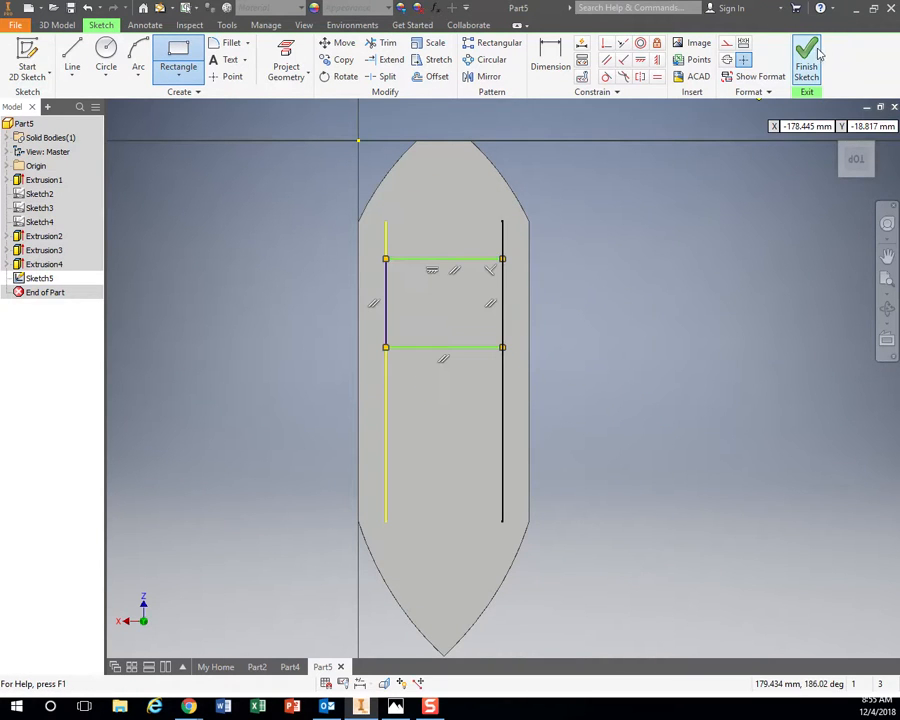
{"action": "left_click", "coordinate": [807, 55]}
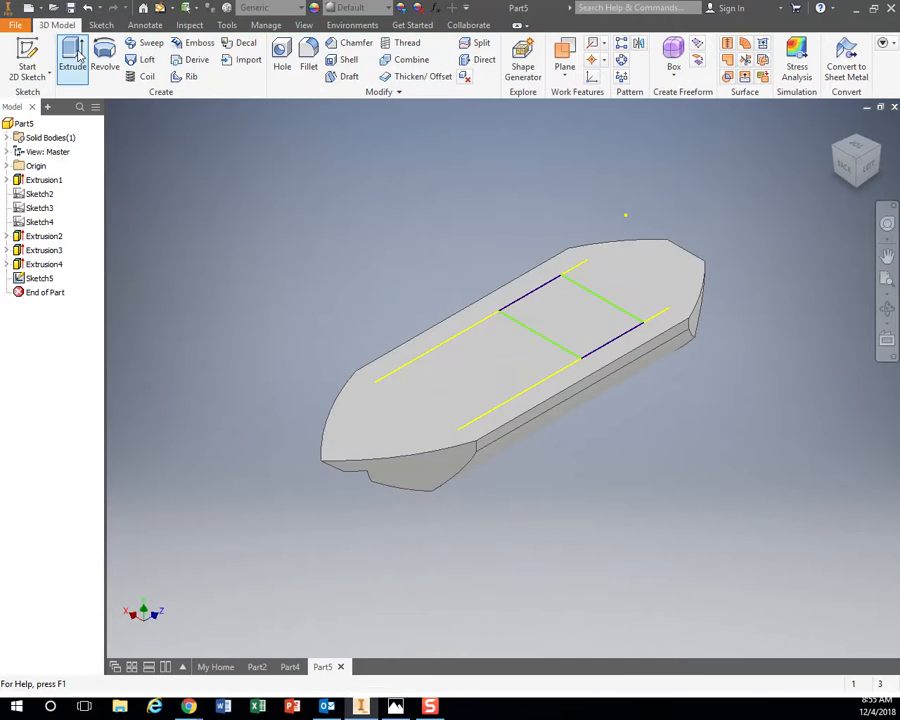
{"action": "left_click", "coordinate": [72, 57]}
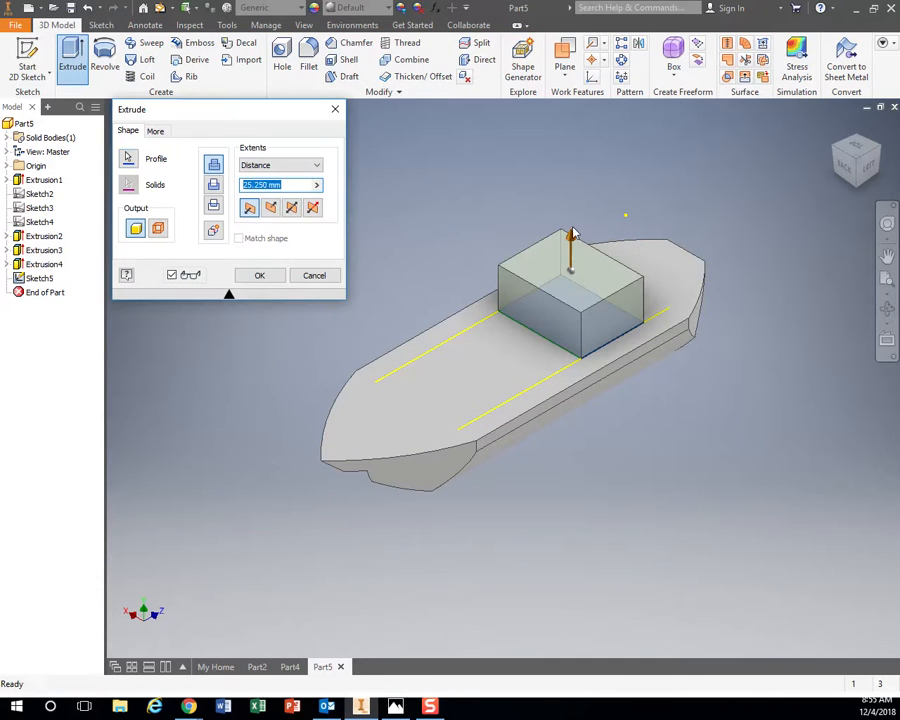
{"action": "left_click", "coordinate": [259, 275]}
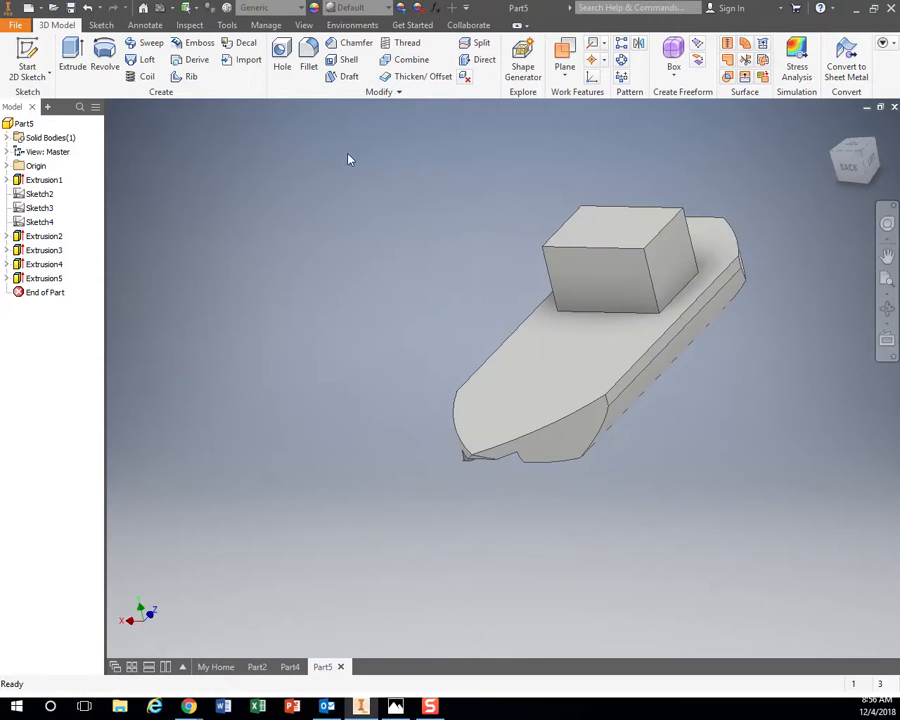
Step: Bevel a cabin block edge with a 1 mm chamfer
{"action": "left_click", "coordinate": [308, 55]}
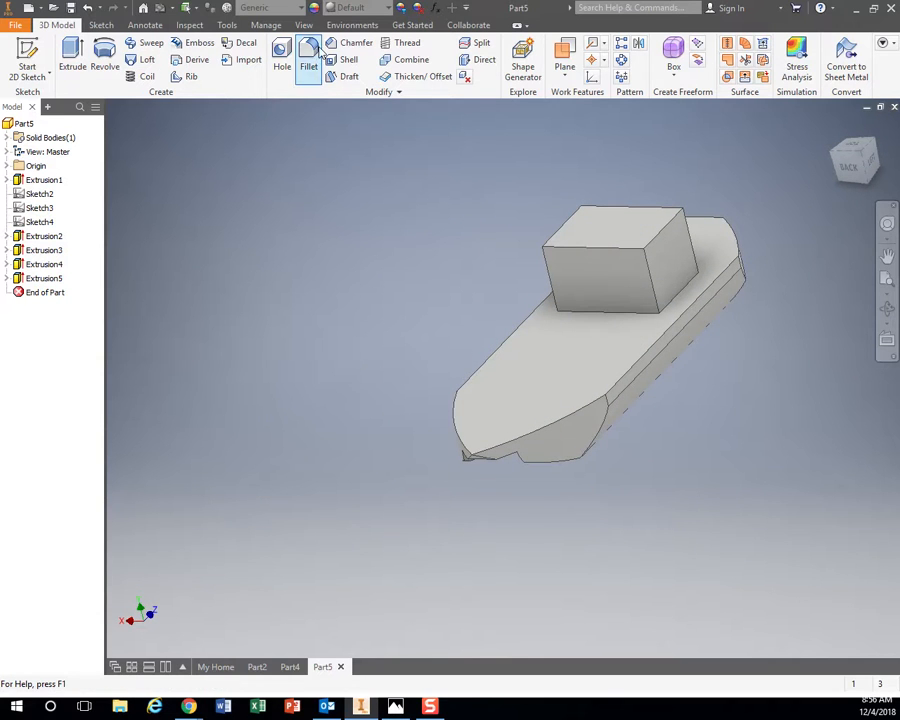
{"action": "mouse_move", "coordinate": [356, 42]}
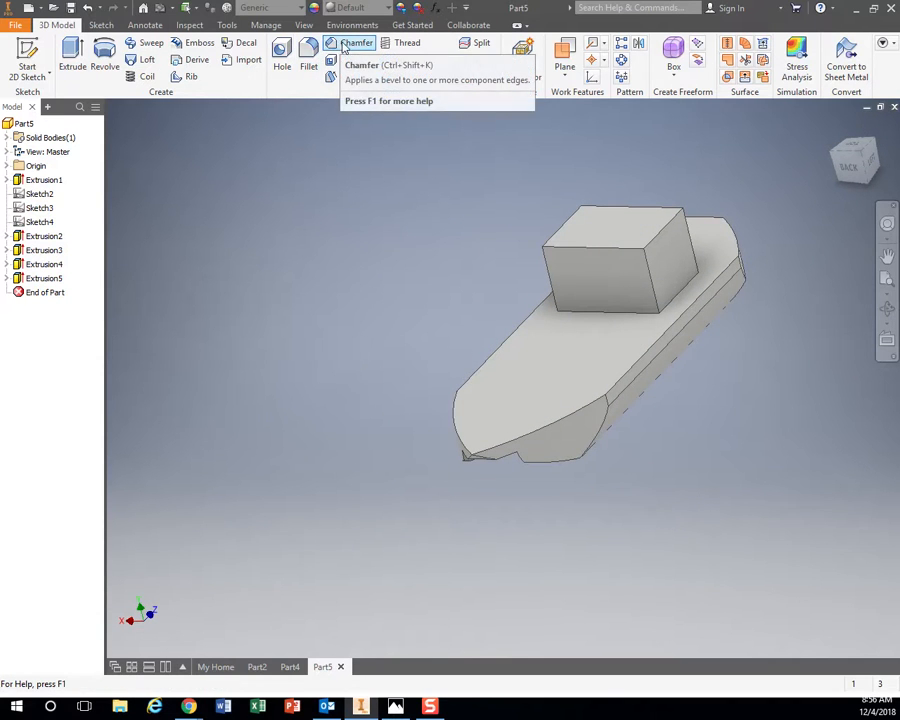
{"action": "mouse_move", "coordinate": [357, 42]}
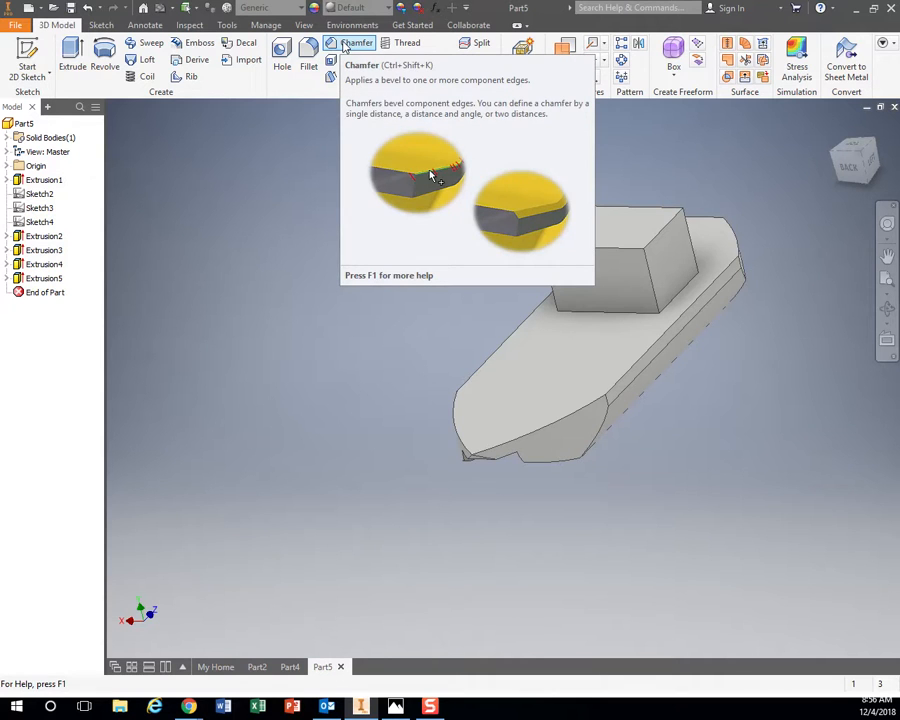
{"action": "left_click", "coordinate": [353, 42]}
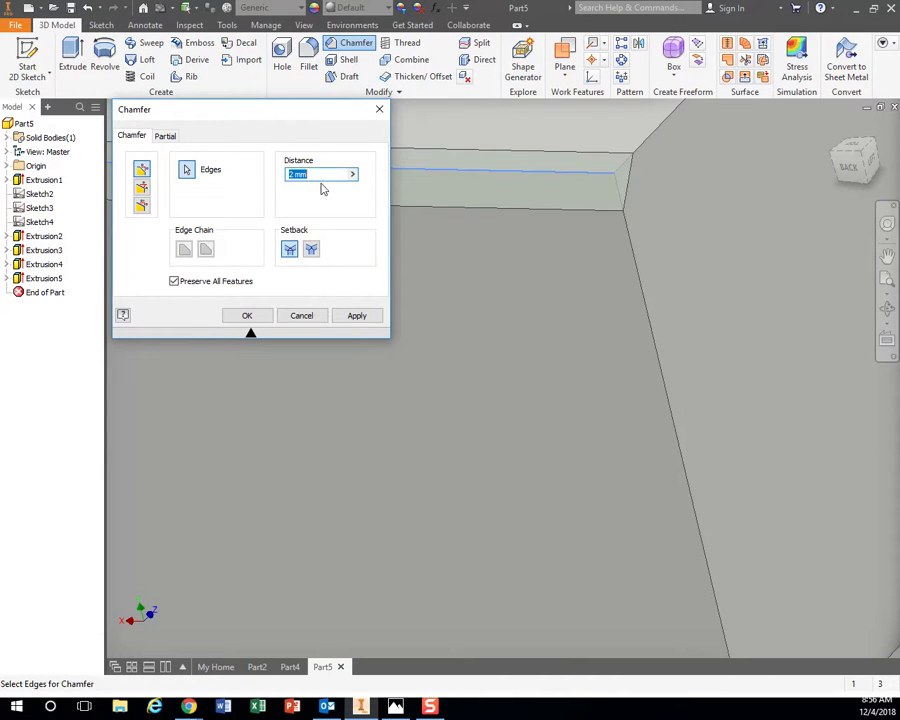
{"action": "type", "text": "1"}
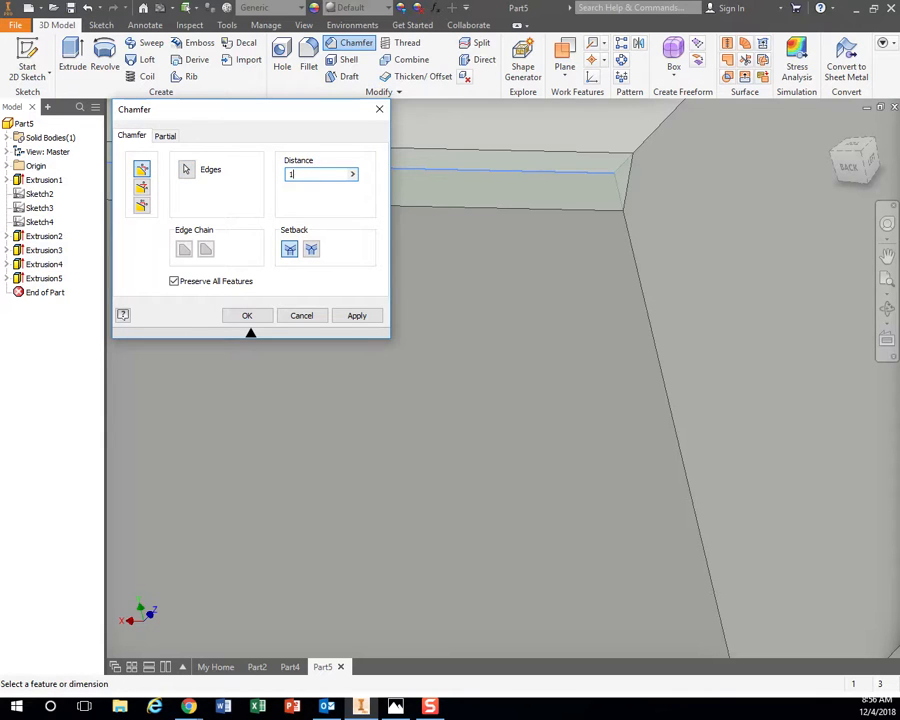
{"action": "left_click", "coordinate": [247, 315]}
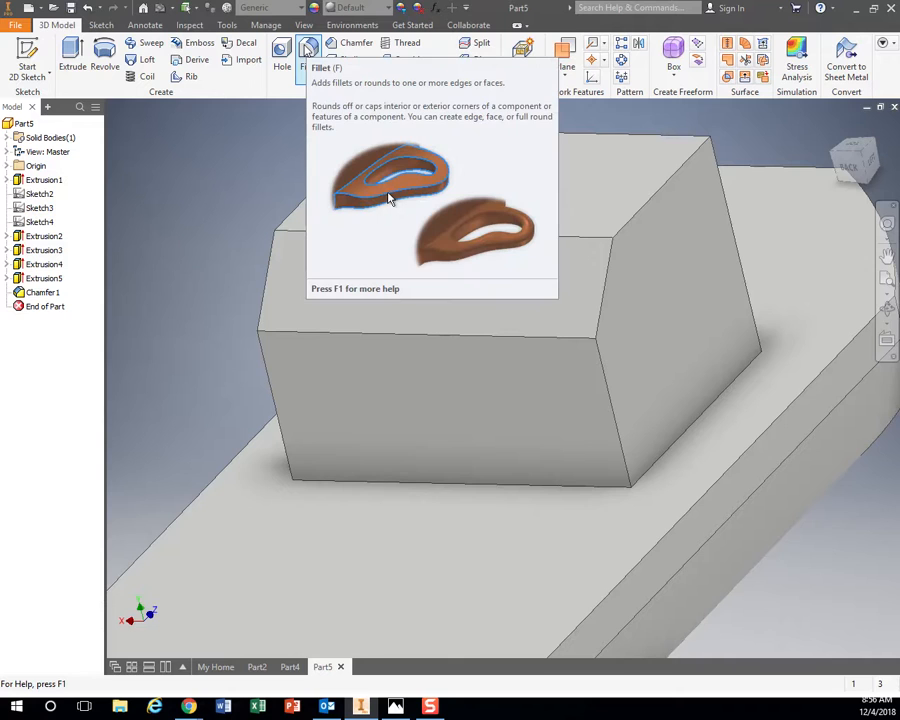
{"action": "mouse_move", "coordinate": [678, 250]}
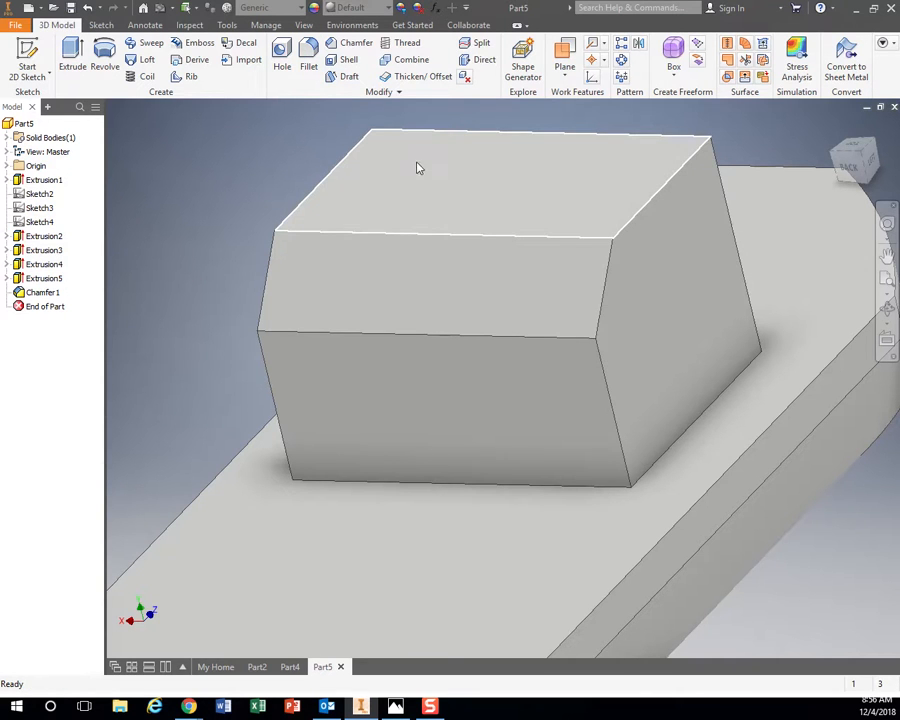
Step: Round the cabin's front top edge with a 10 mm fillet
{"action": "left_click", "coordinate": [309, 44]}
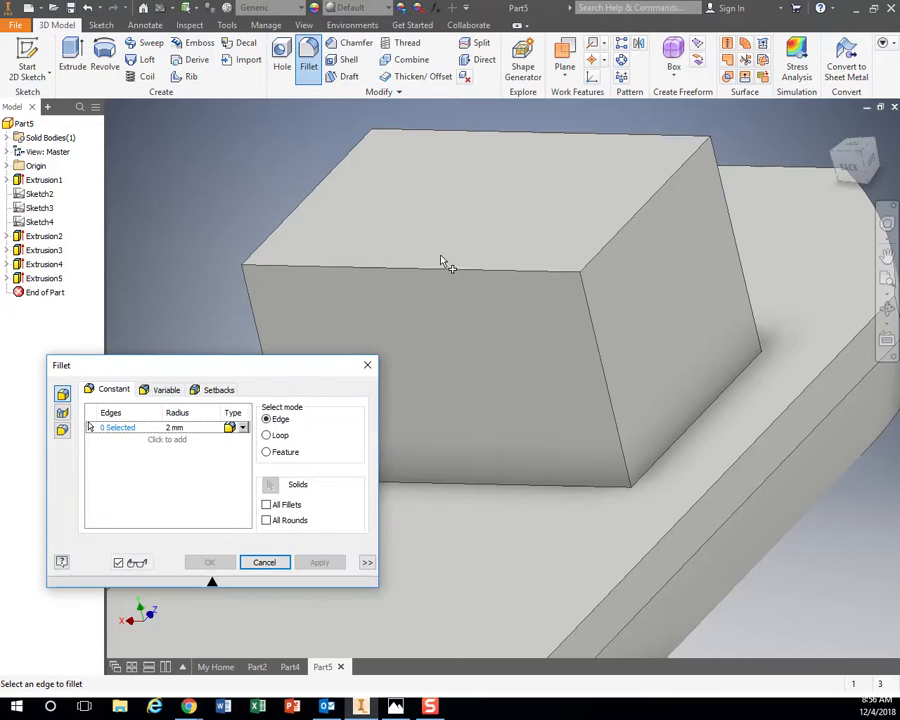
{"action": "left_click", "coordinate": [440, 267]}
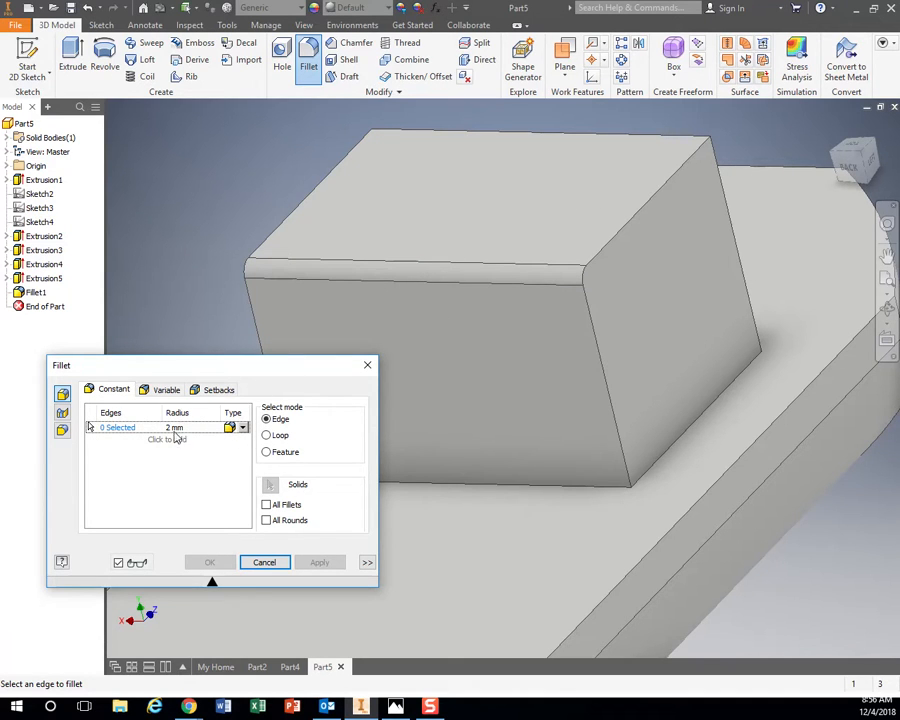
{"action": "left_click", "coordinate": [264, 562]}
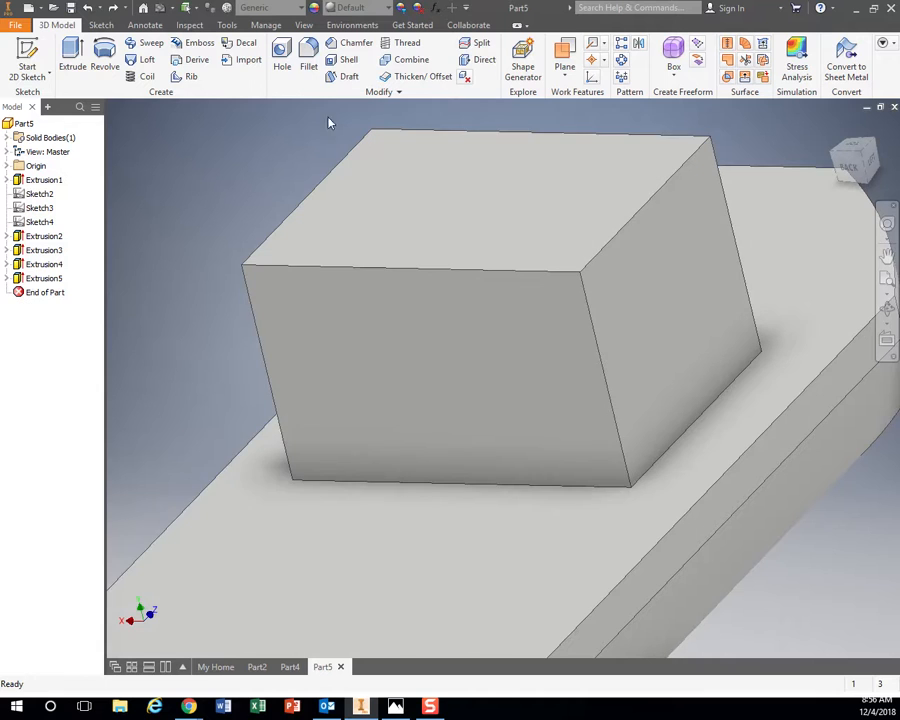
{"action": "left_click", "coordinate": [308, 58]}
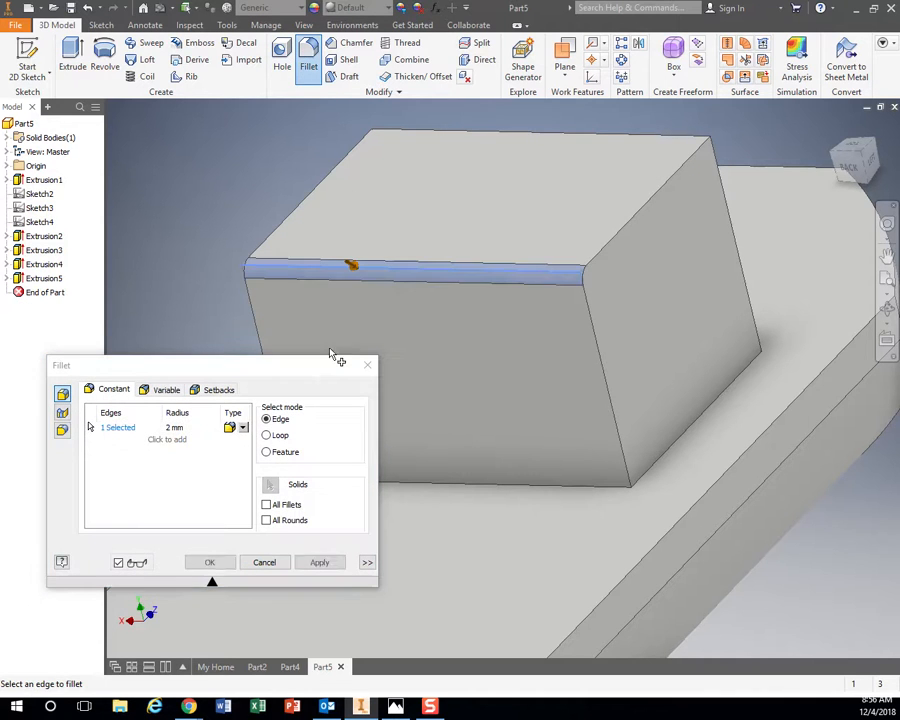
{"action": "type", "text": "10"}
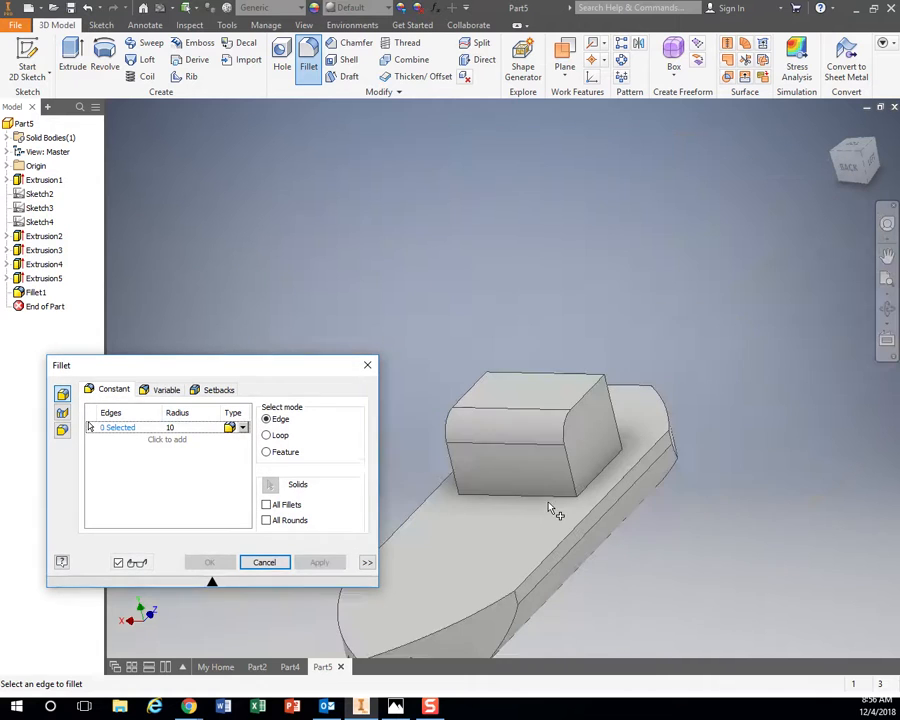
{"action": "left_click", "coordinate": [264, 561]}
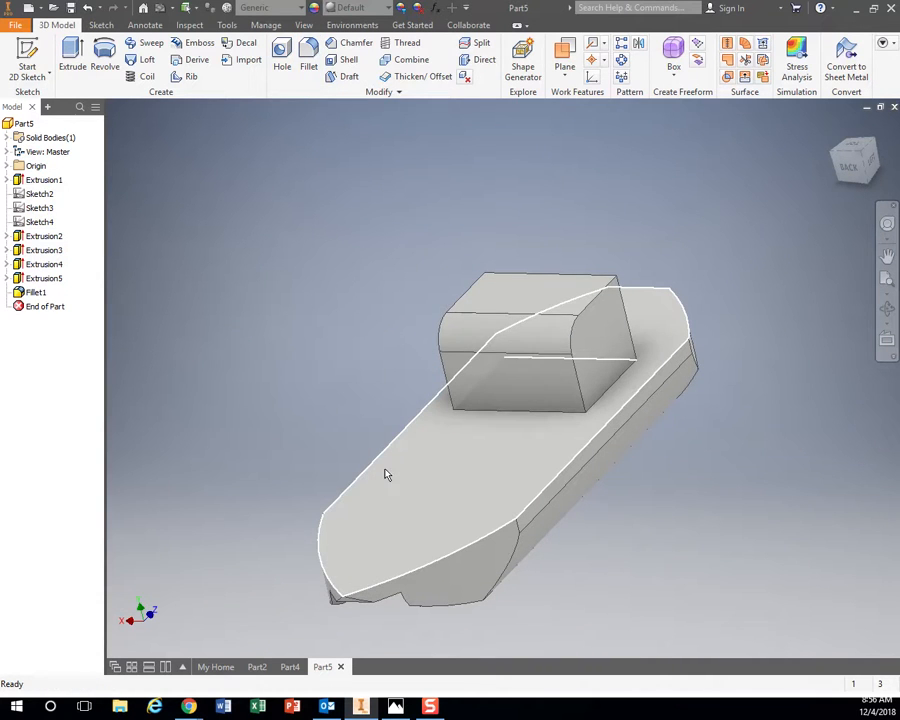